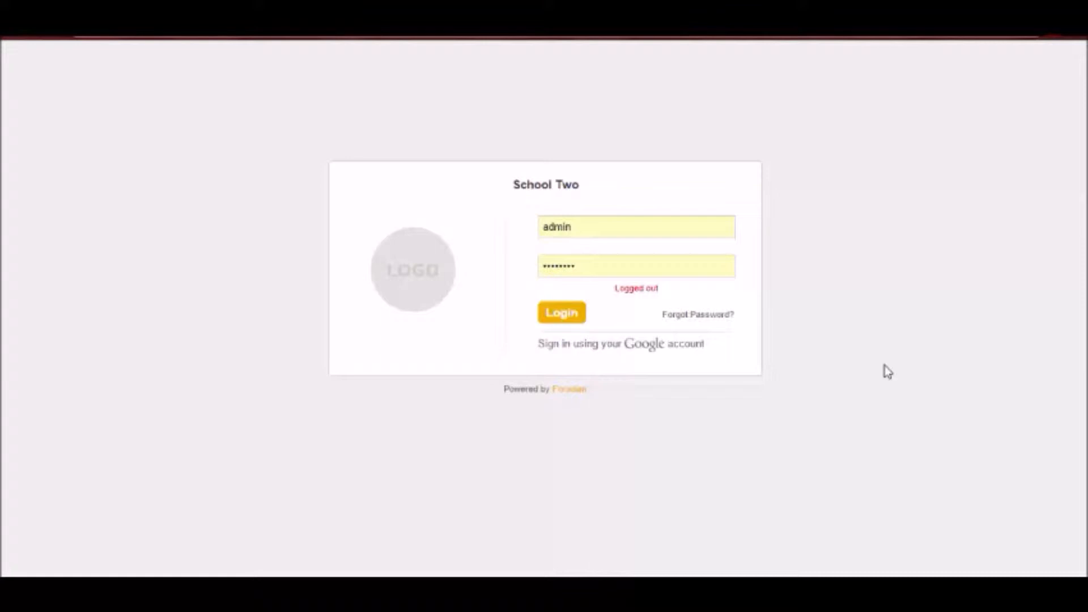
# - Sign in to the School Two site as admin and land on the dashboard
pyautogui.click(561, 312)
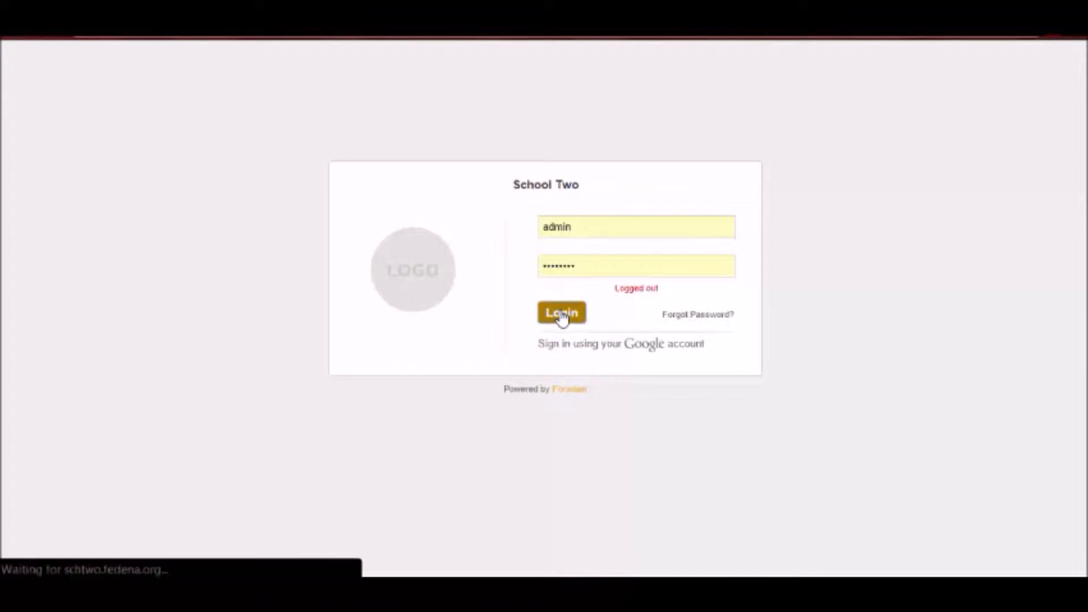
pyautogui.click(561, 313)
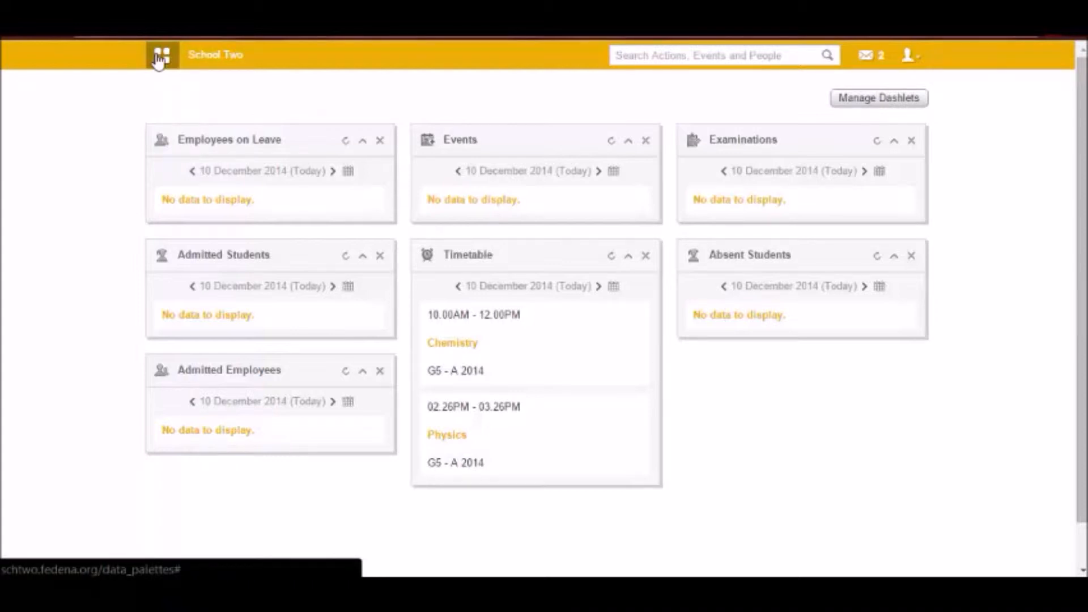
# - Reach the Online Meetings page through Collaboration > Collaborate, showing no meetings for 10-12-2014
pyautogui.click(162, 54)
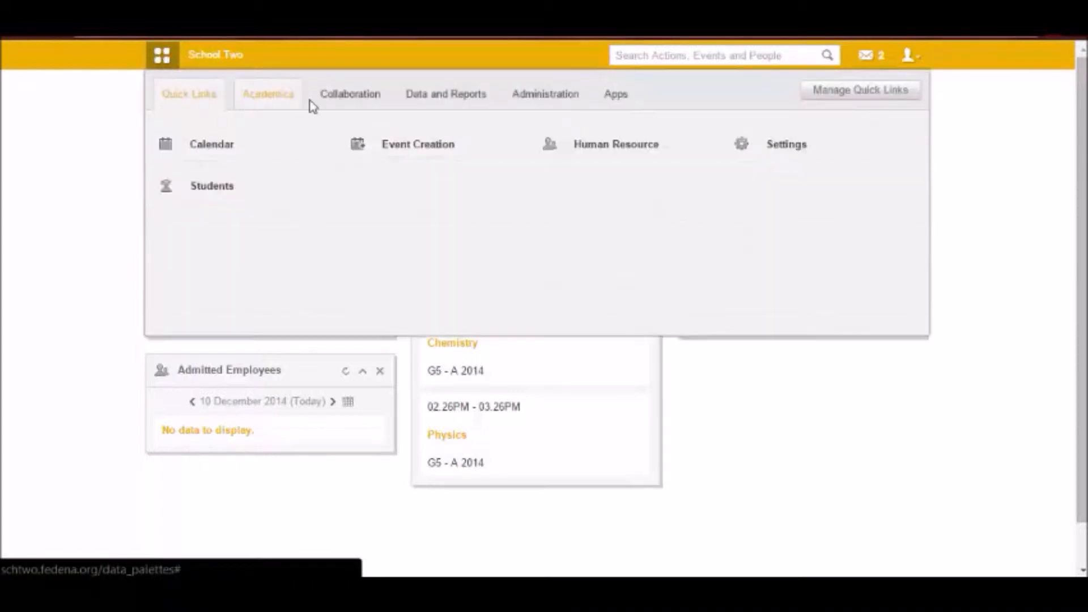
pyautogui.click(350, 94)
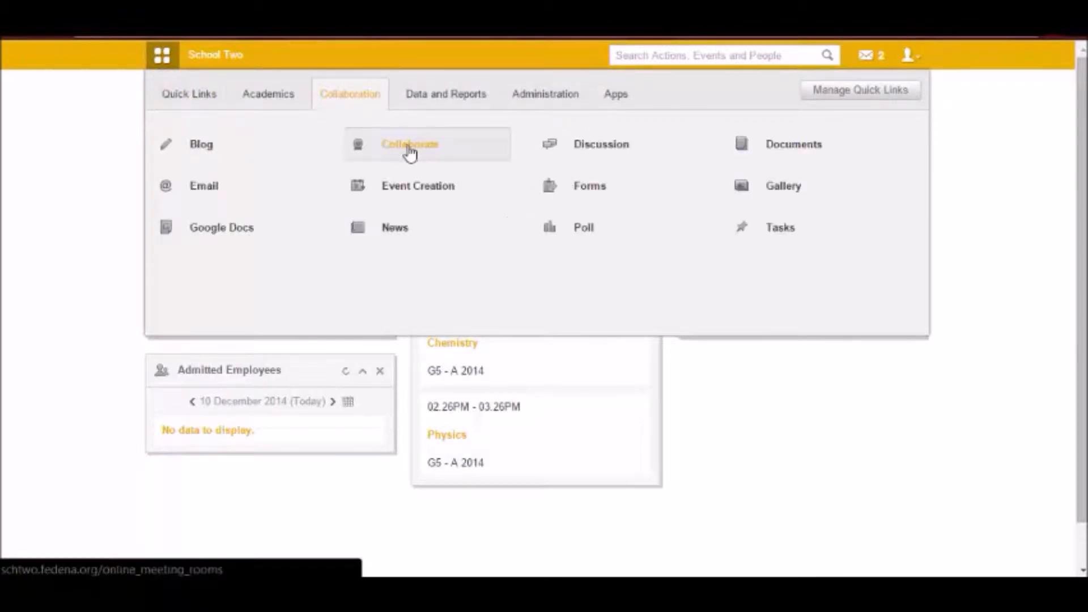
pyautogui.click(409, 143)
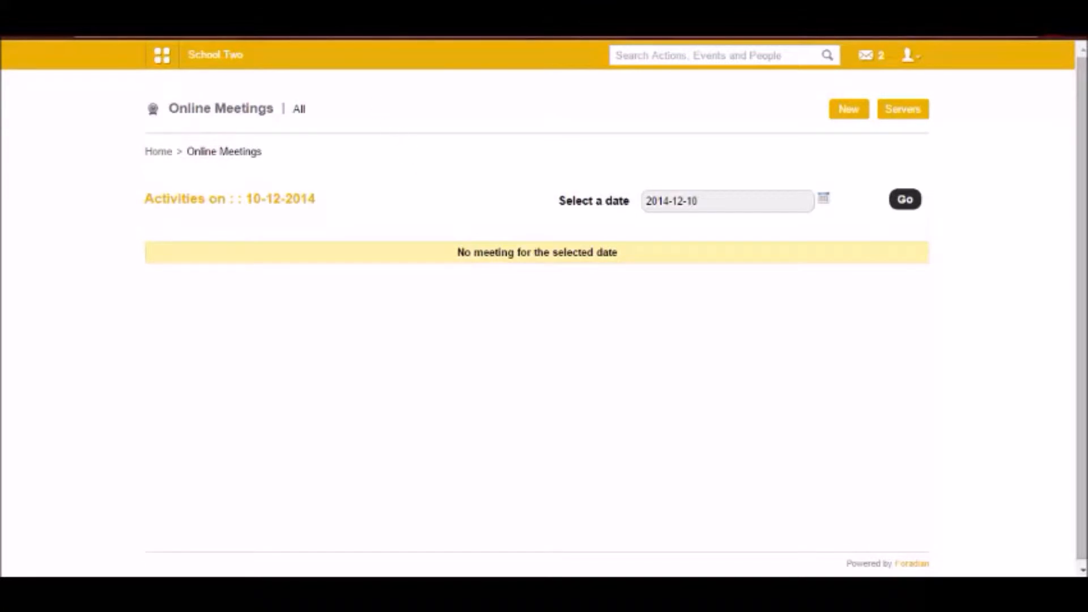
pyautogui.write('big')
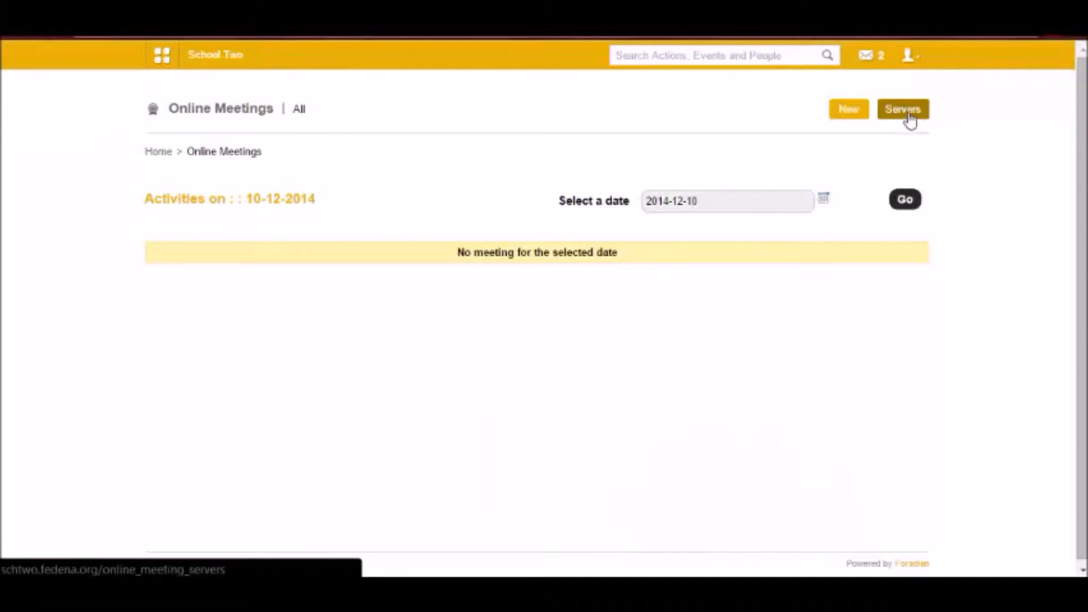
# - Bring up the empty new meeting server form from the Servers list, ready to enter a Name
pyautogui.click(902, 109)
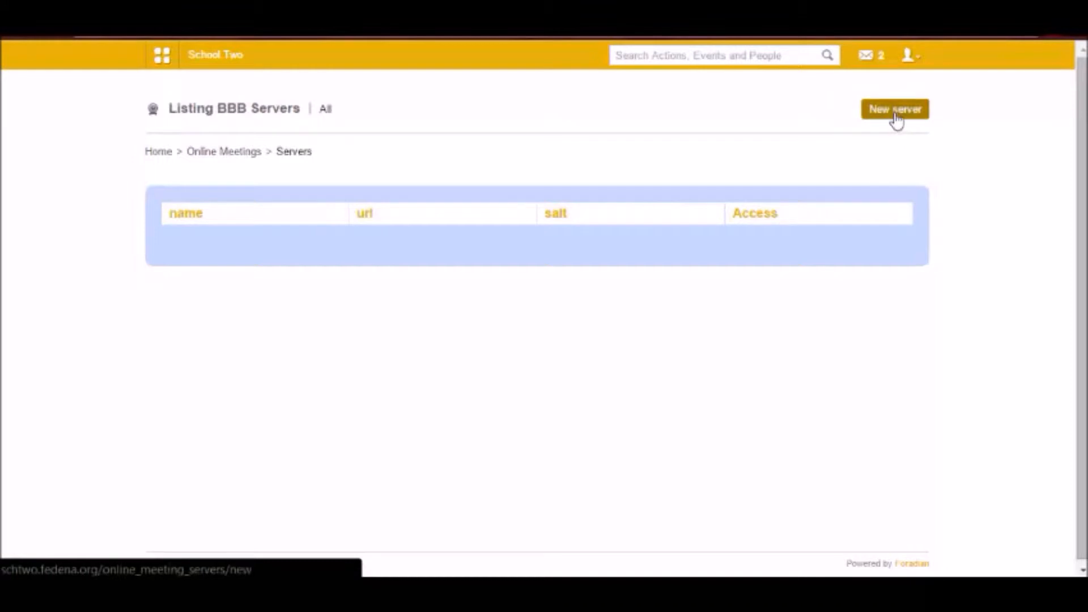
pyautogui.click(894, 109)
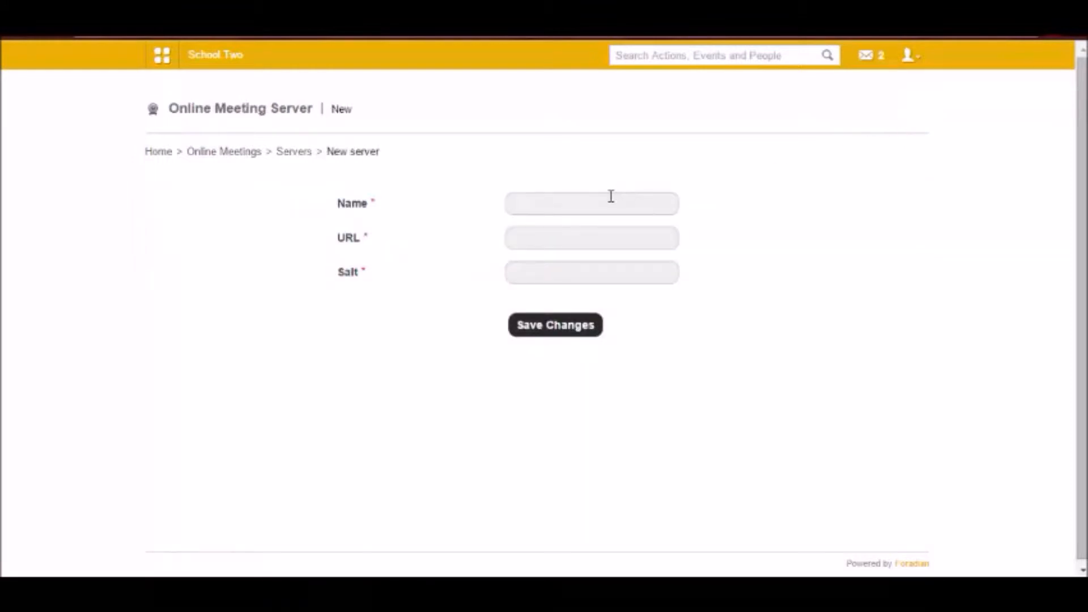
pyautogui.click(590, 272)
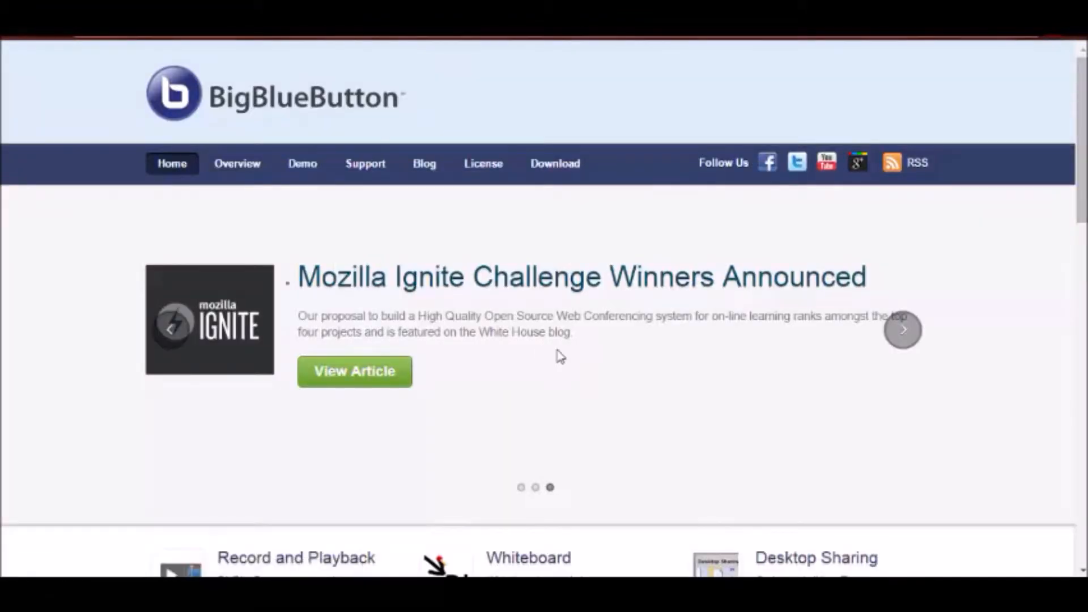
# - Scroll through the BigBlueButton homepage before returning to the server form
pyautogui.scroll(-3)
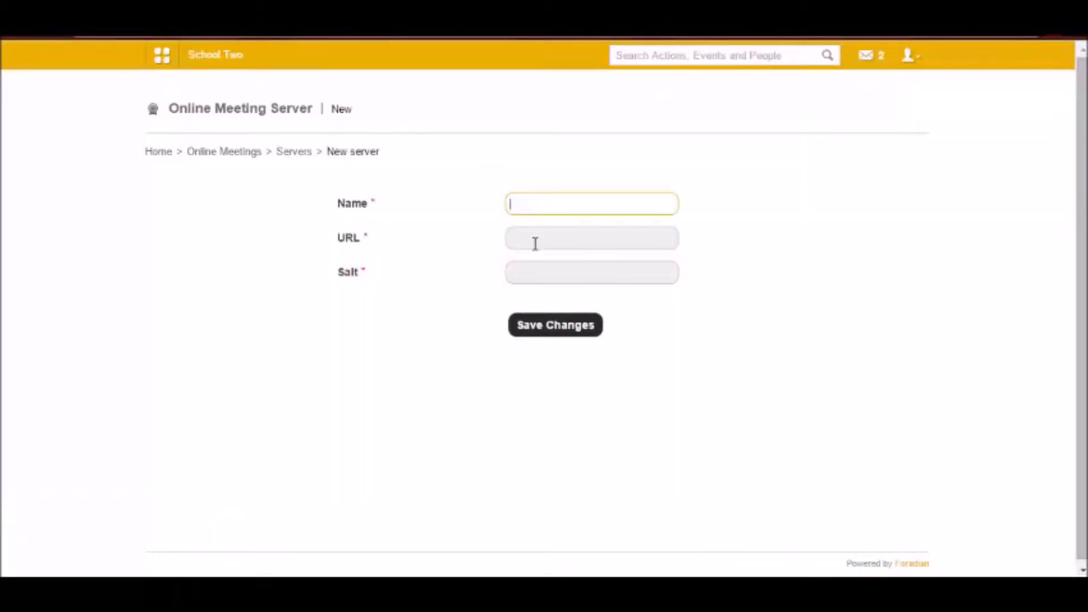
# - Abandon the unfilled server form and return to Online Meetings via the breadcrumb
pyautogui.click(591, 271)
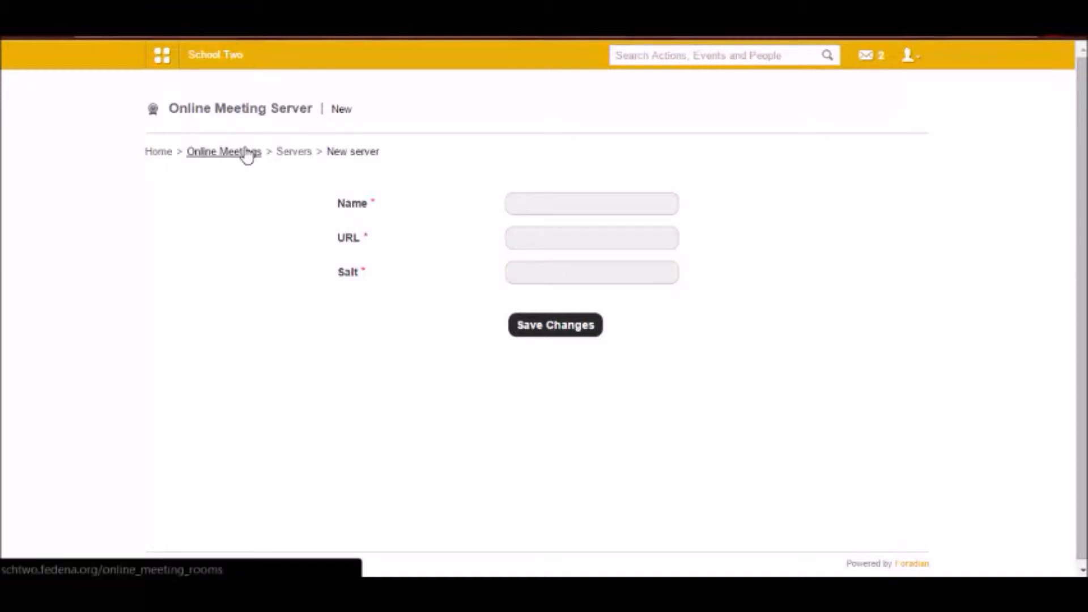
pyautogui.click(223, 151)
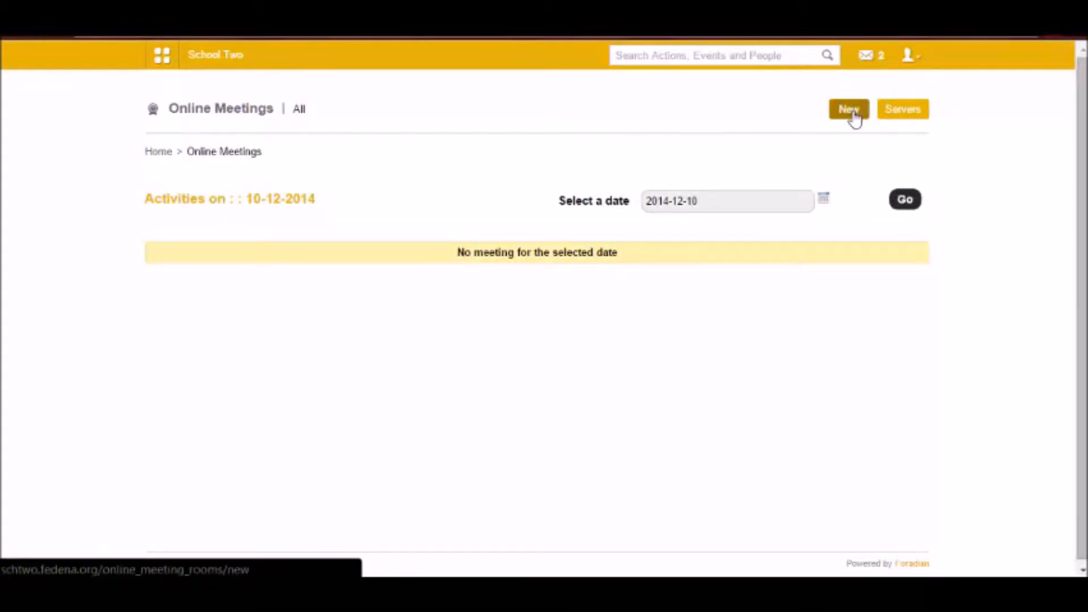
pyautogui.click(848, 109)
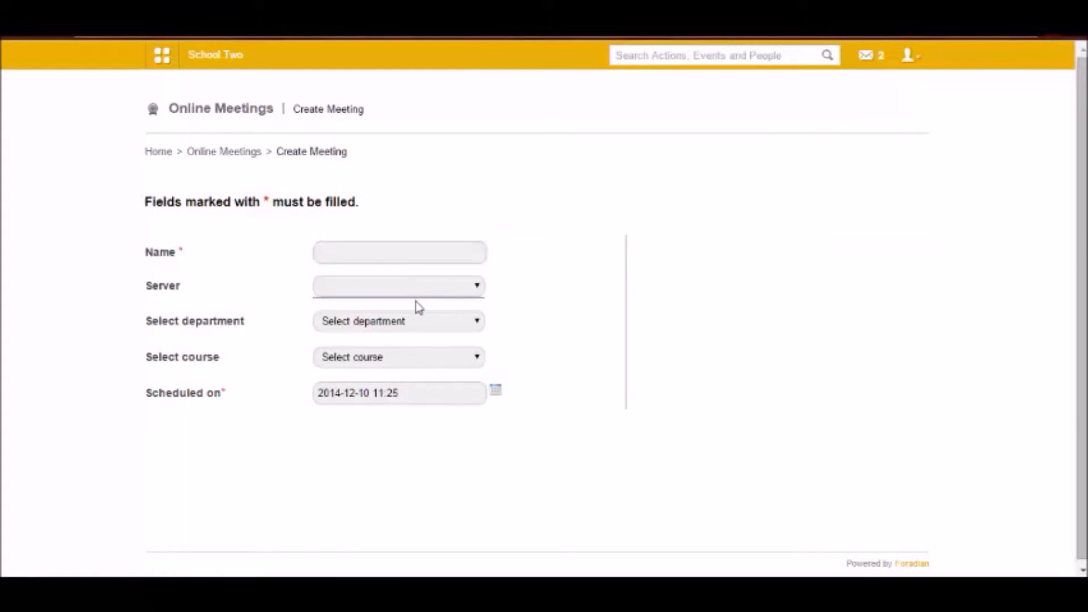
pyautogui.moveTo(415, 299)
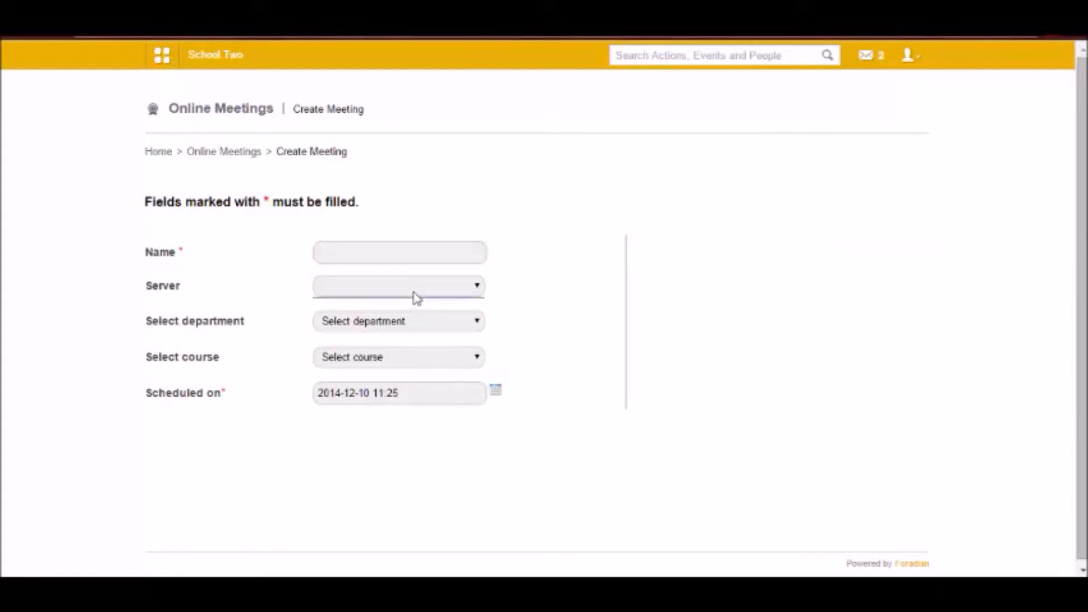
pyautogui.click(398, 321)
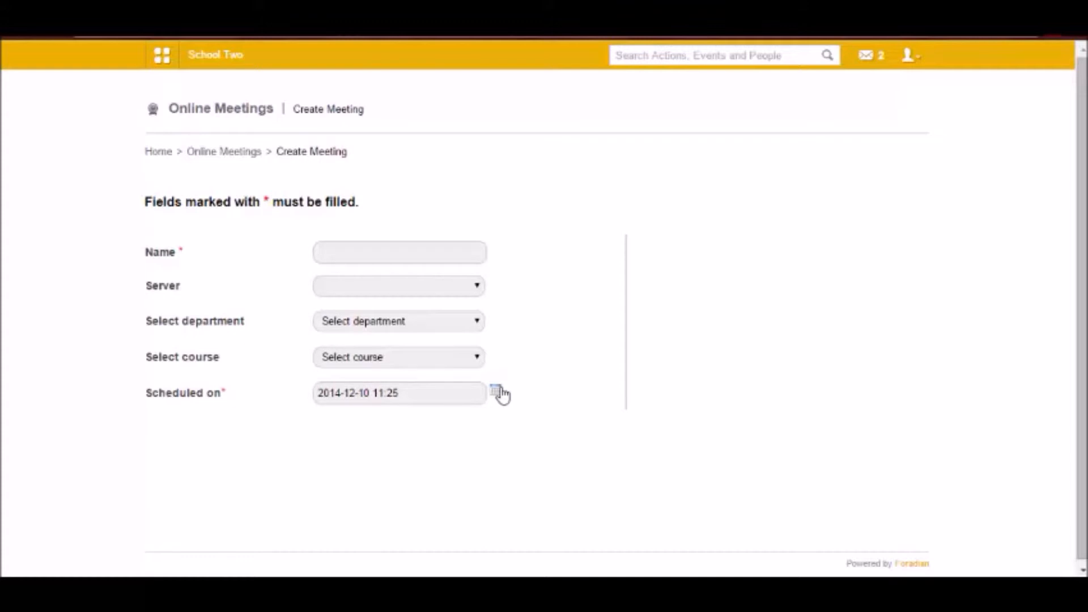
pyautogui.moveTo(375, 338)
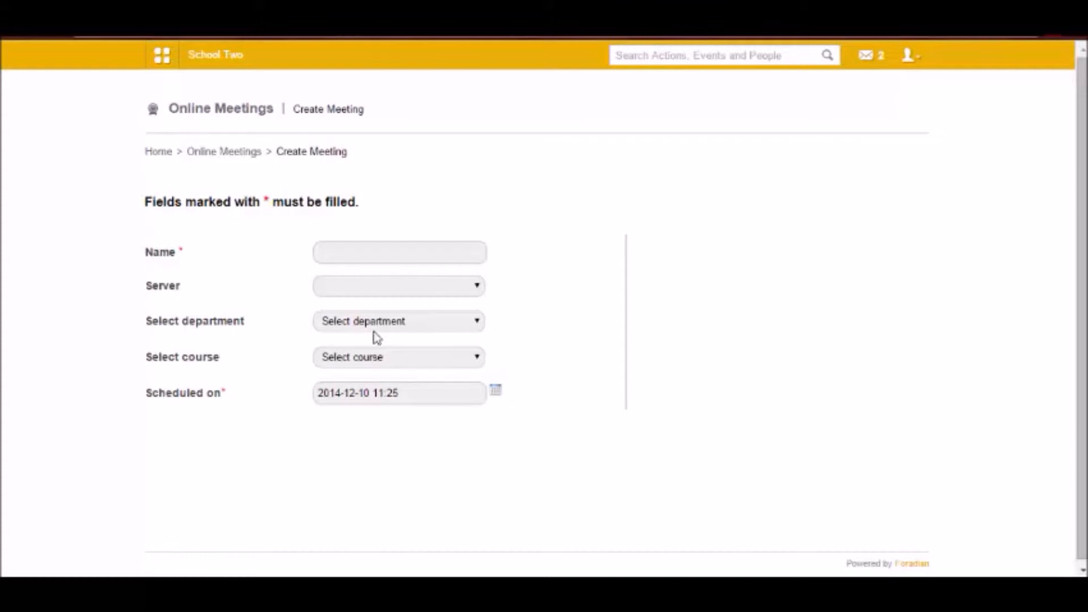
pyautogui.click(223, 151)
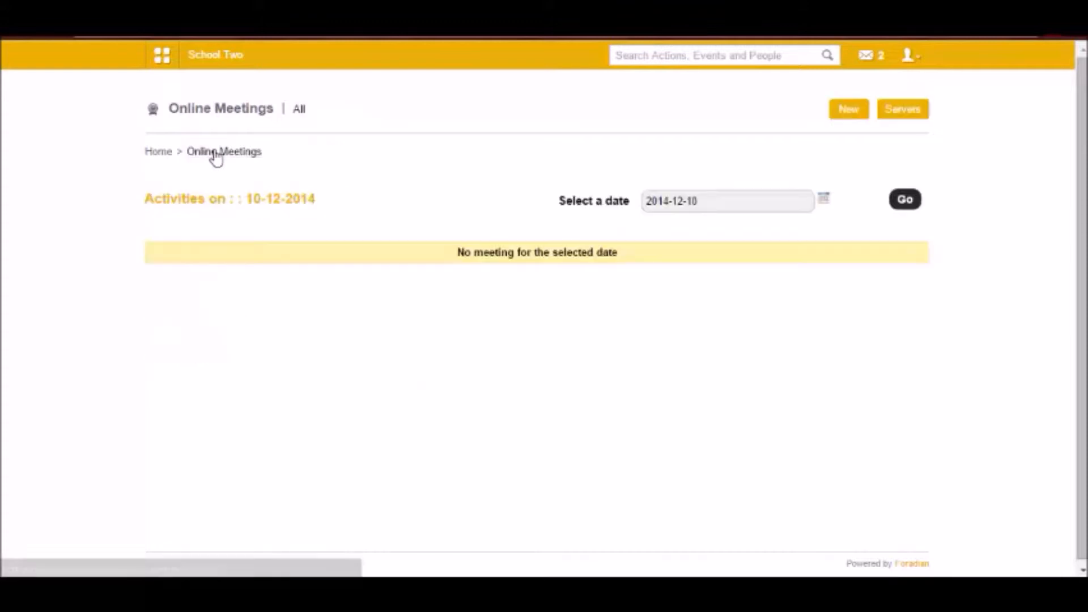
pyautogui.moveTo(335, 243)
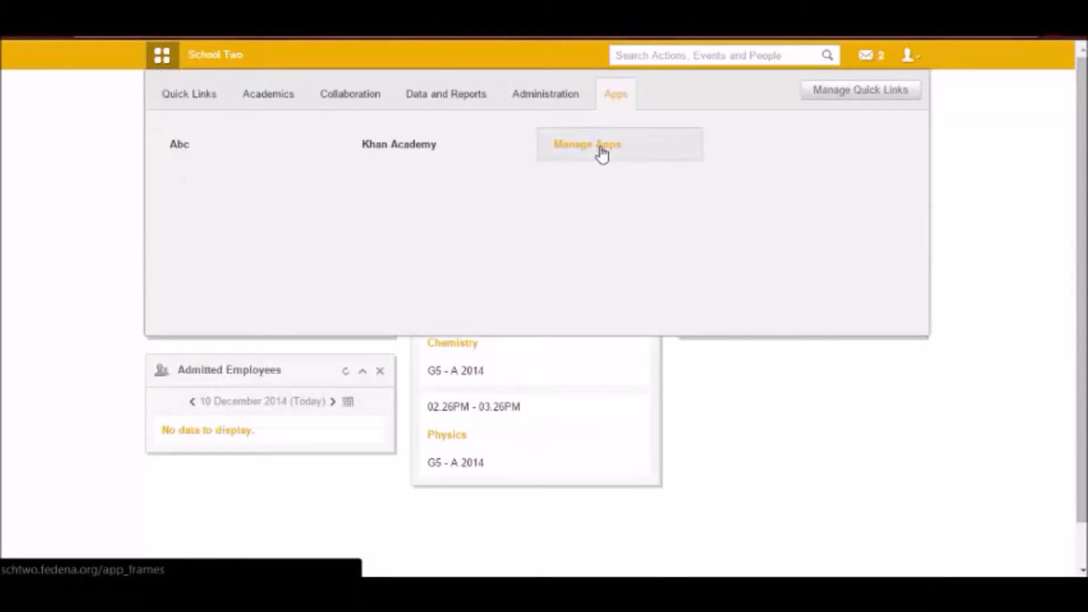
# - From the App Frames list (ABC, Khan Academy), start a new empty app frame
pyautogui.click(587, 144)
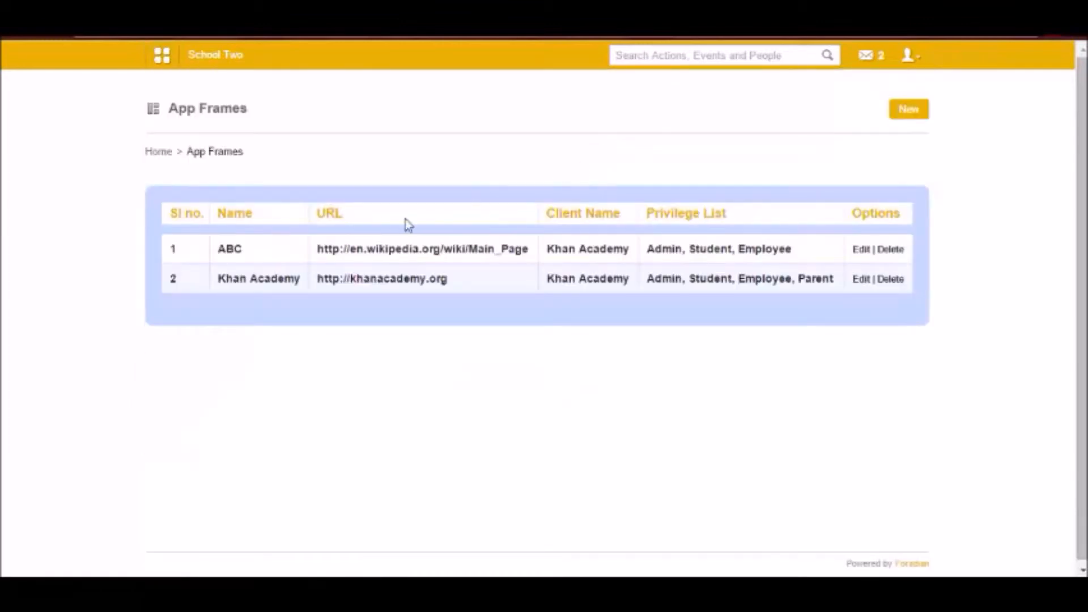
pyautogui.click(908, 109)
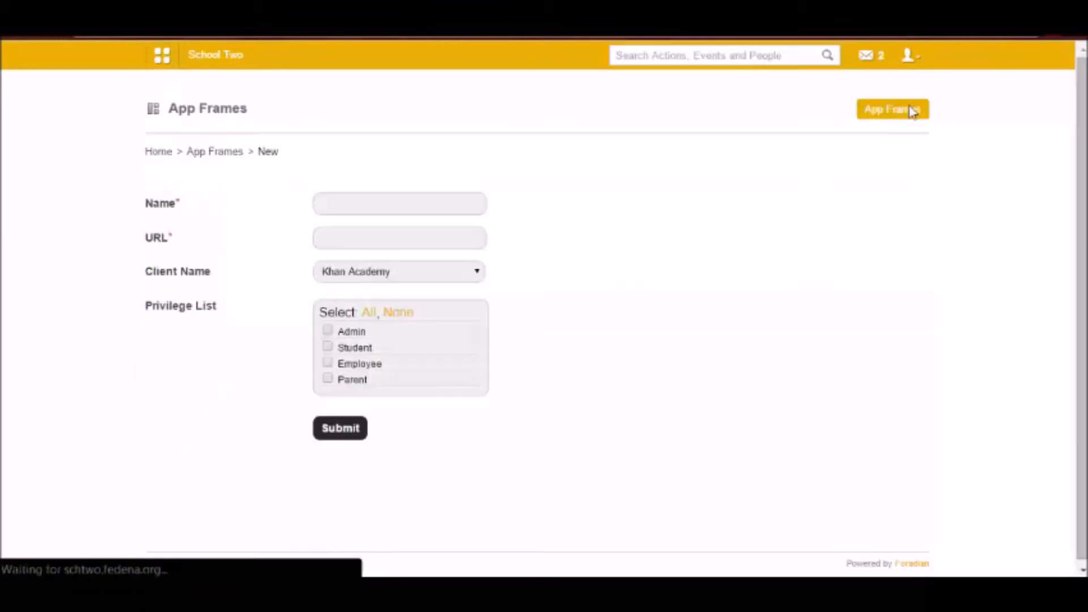
# - Name the app frame XYZ, set its URL to the Wikipedia Main_Page suggestion, and review client names
pyautogui.click(399, 203)
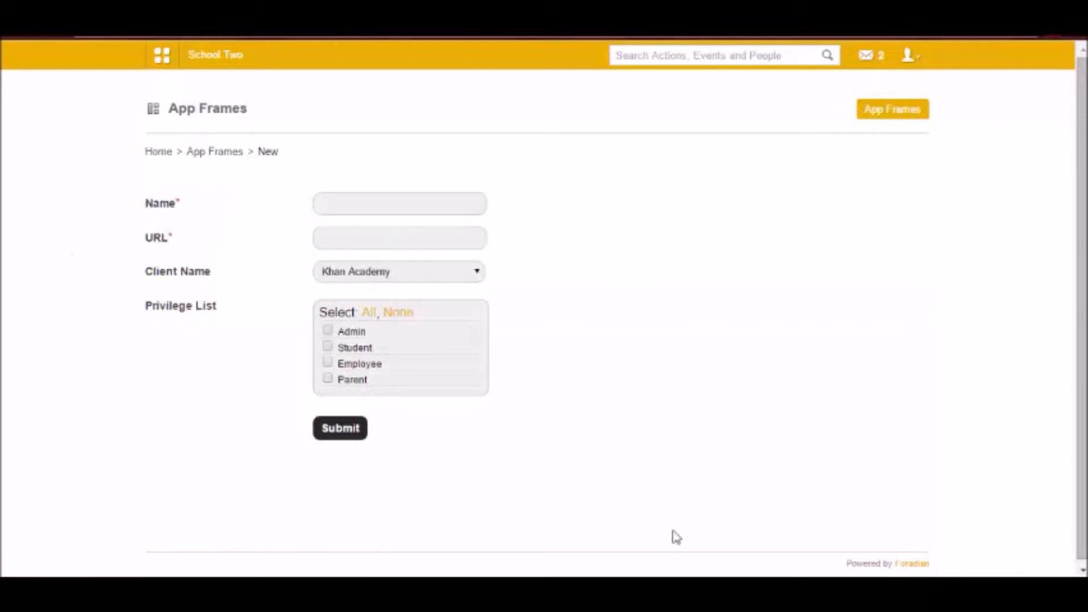
pyautogui.moveTo(399, 193)
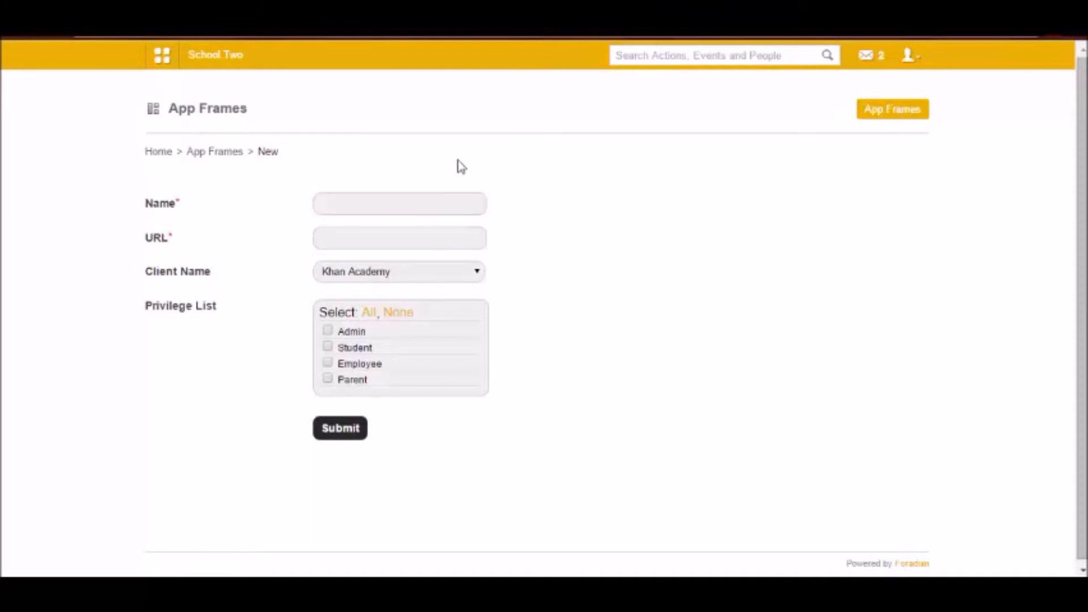
pyautogui.write('XYZ')
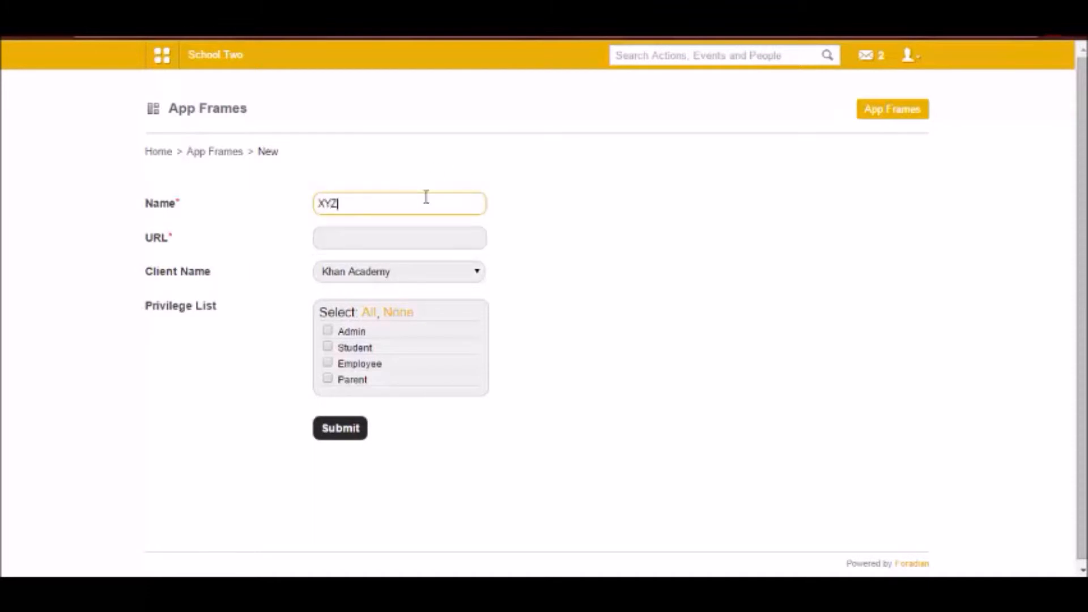
pyautogui.click(399, 237)
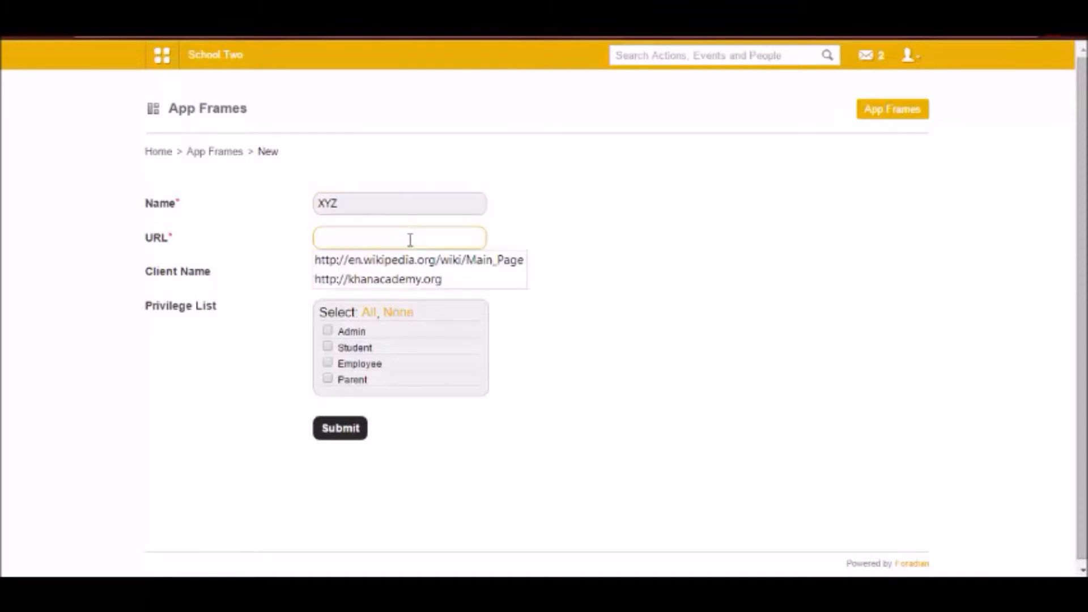
pyautogui.click(418, 259)
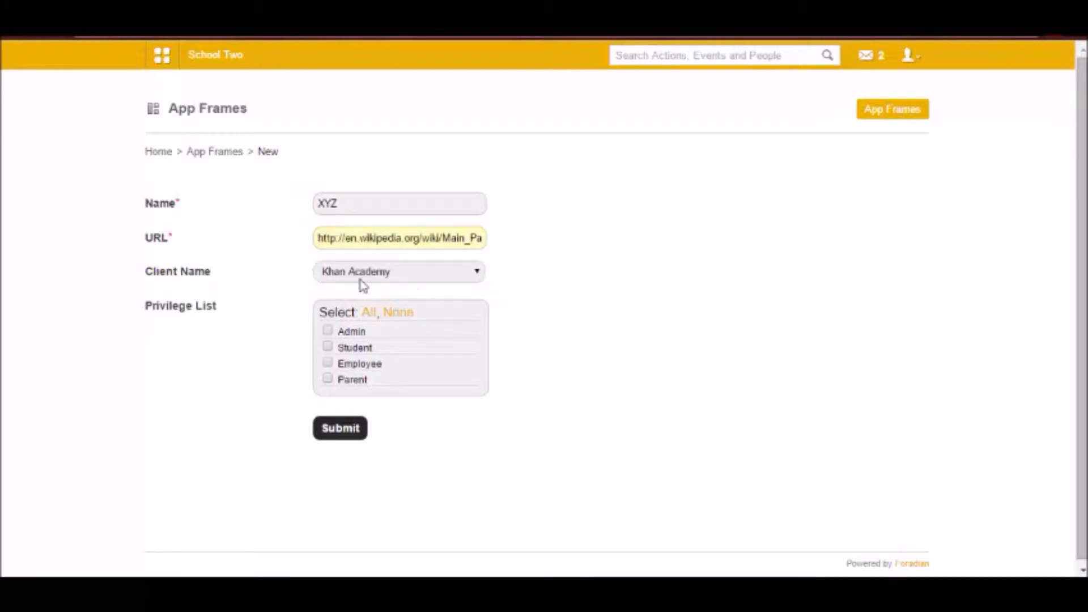
pyautogui.click(399, 271)
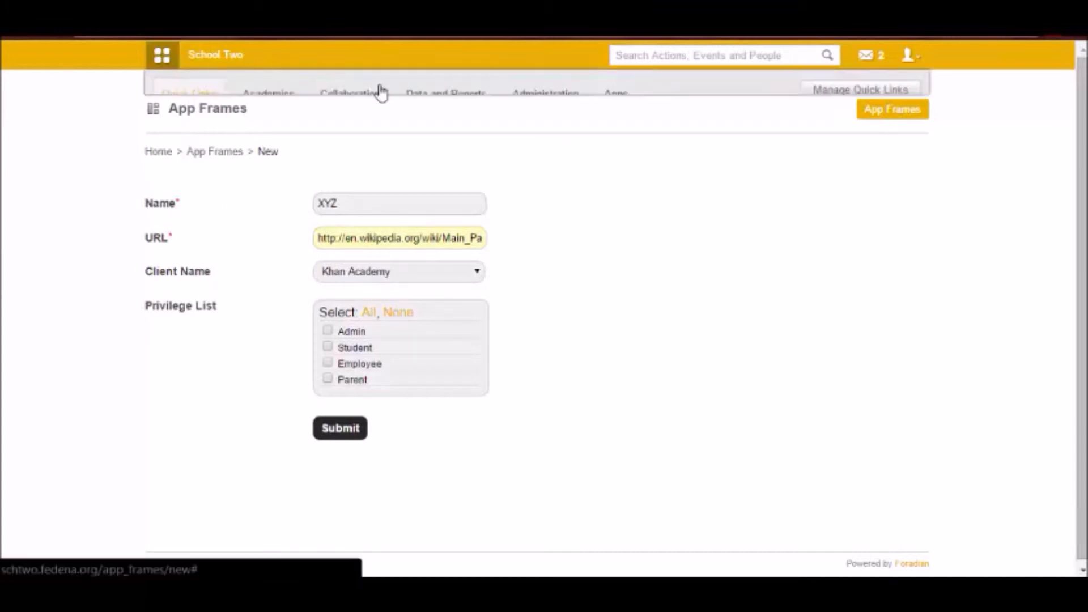
# - Via Administration > Settings > Manage Clients, start a new client app beside Khan Academy
pyautogui.click(546, 94)
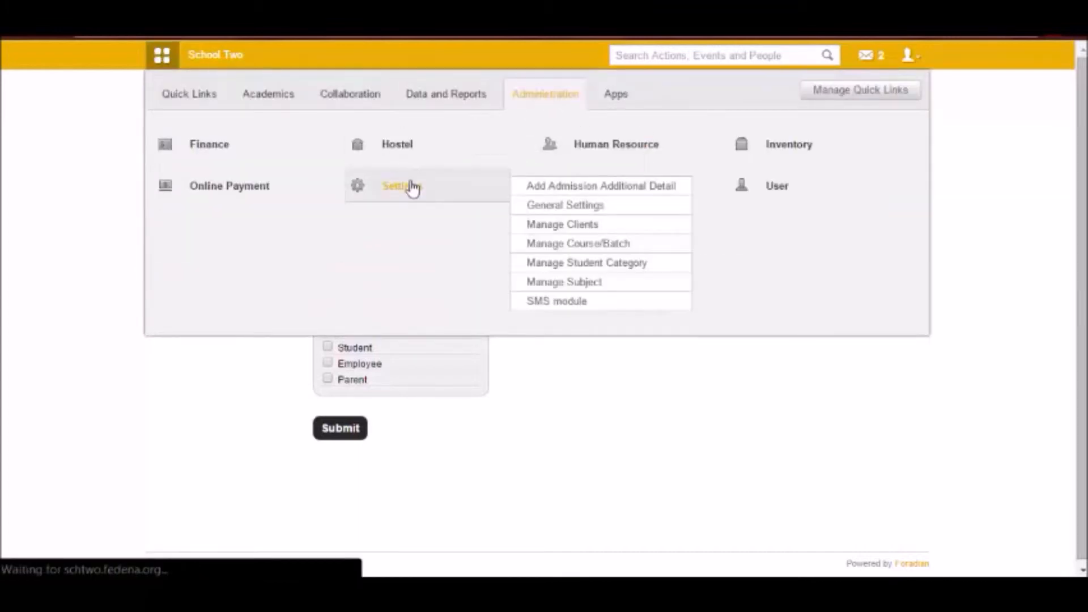
pyautogui.click(400, 185)
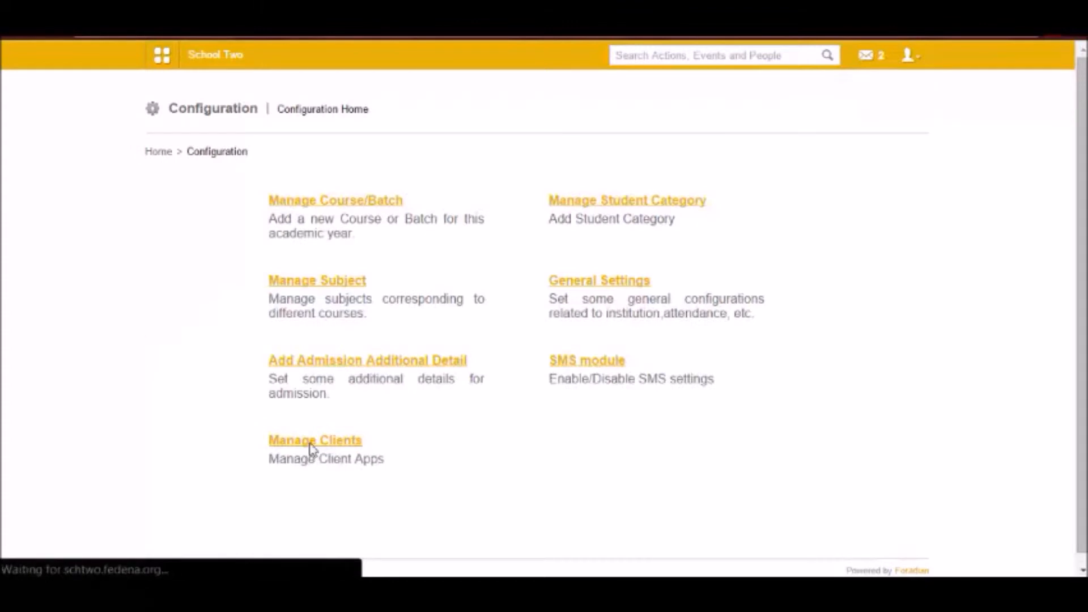
pyautogui.click(314, 440)
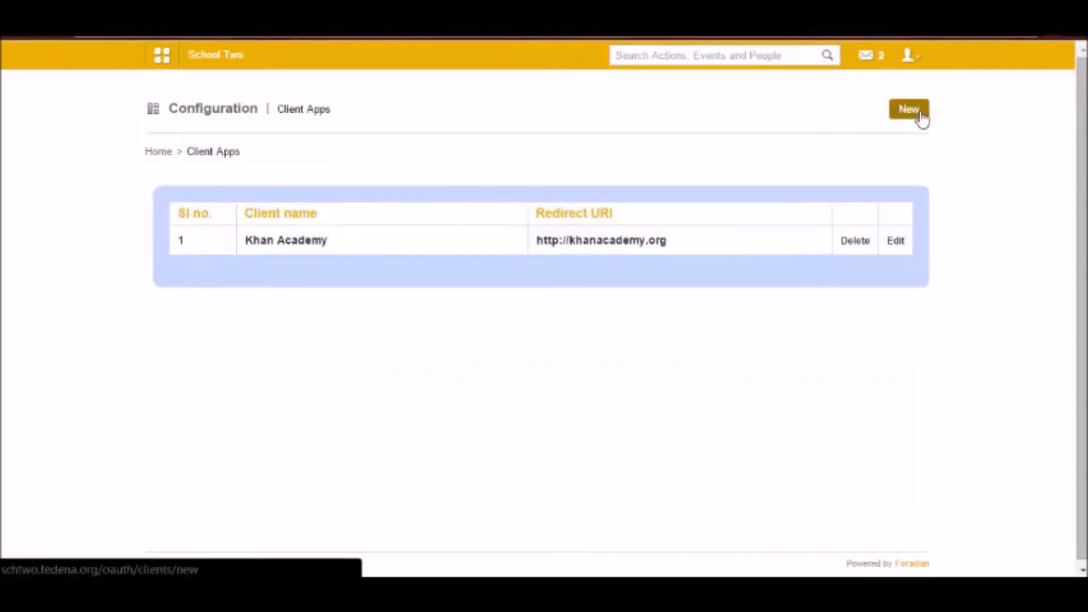
pyautogui.click(908, 110)
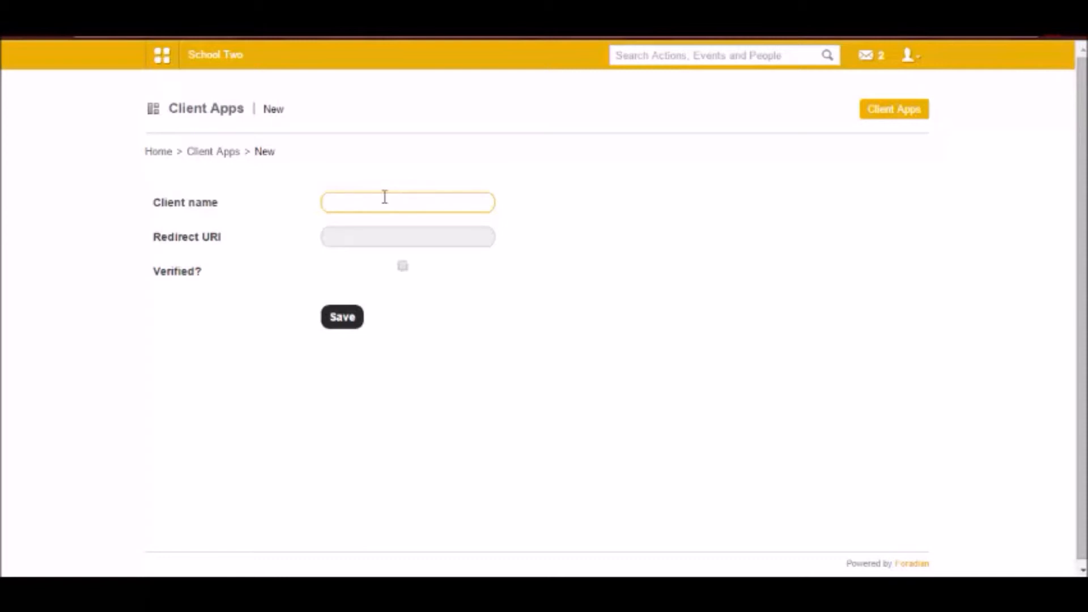
pyautogui.click(407, 202)
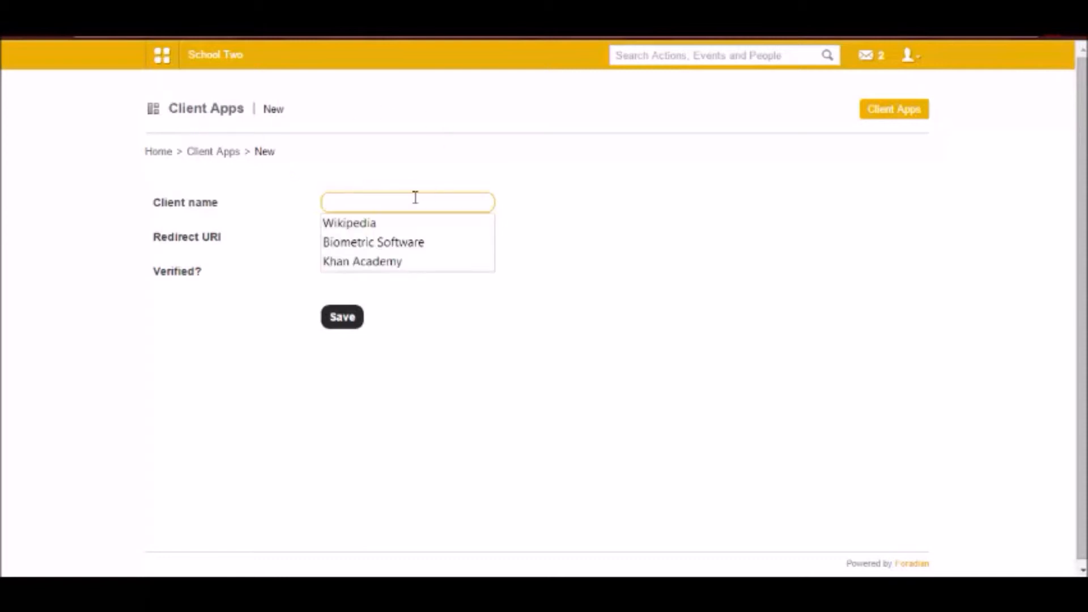
pyautogui.click(406, 202)
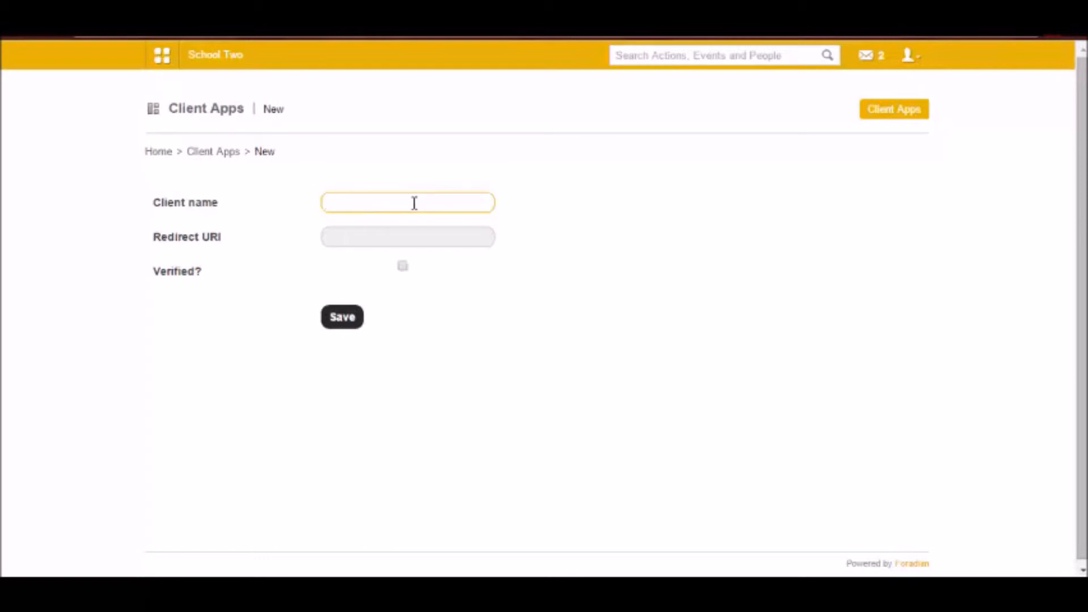
pyautogui.write('Wikipedia')
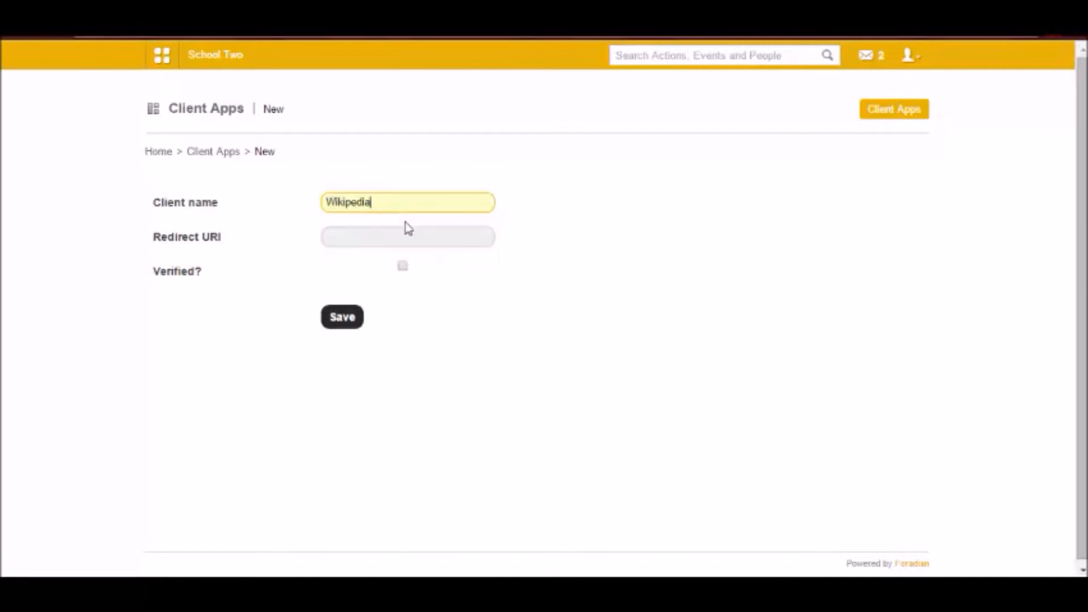
pyautogui.write('http://www.wikipedia.com')
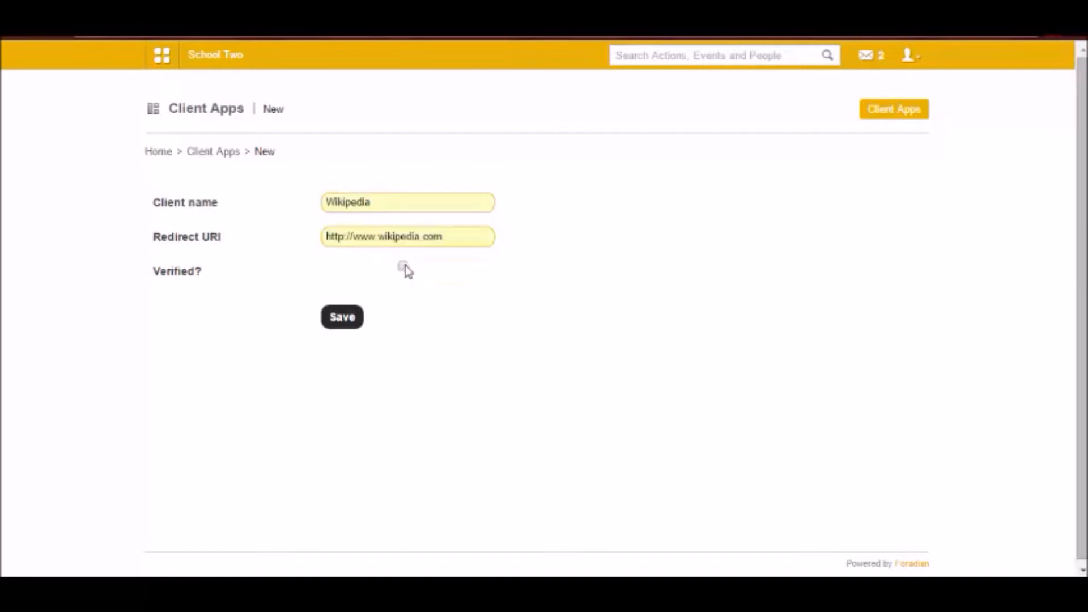
pyautogui.click(402, 265)
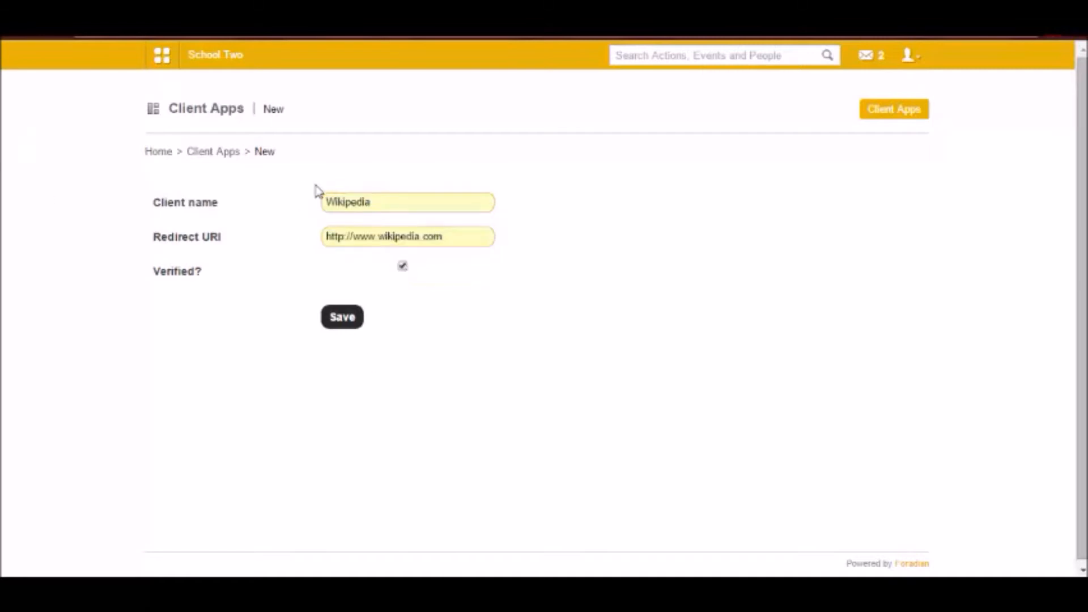
pyautogui.moveTo(160, 268)
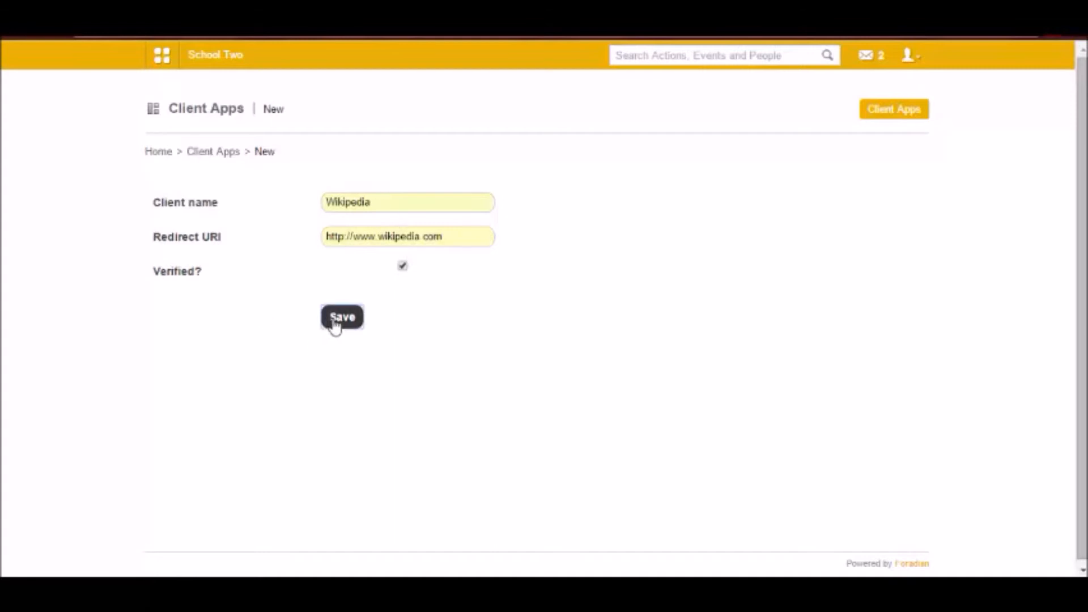
pyautogui.click(341, 318)
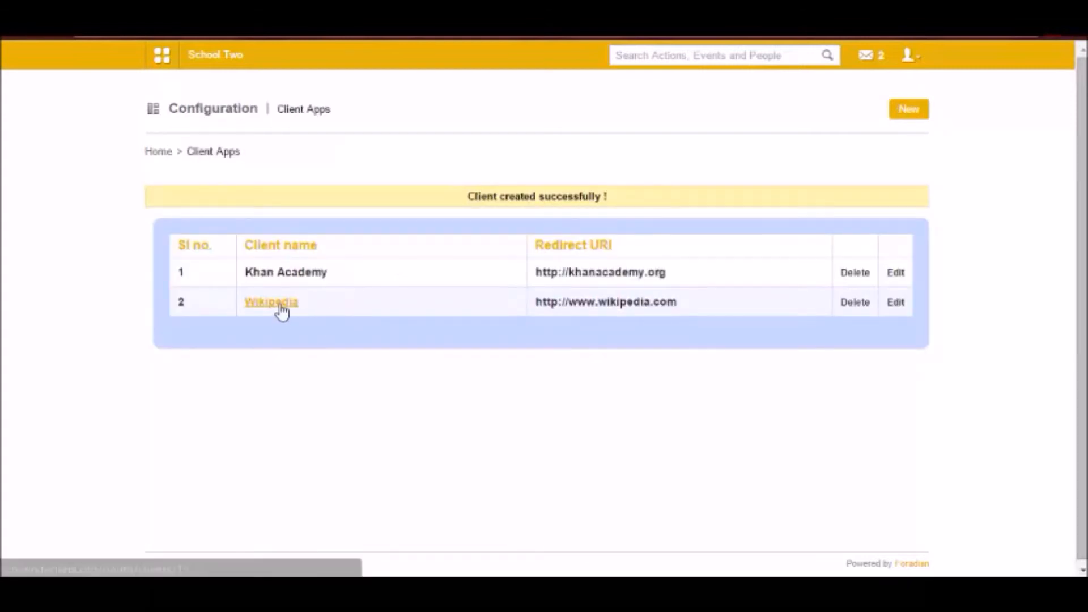
# - View the Wikipedia client's details and select its client secret for copying
pyautogui.click(271, 302)
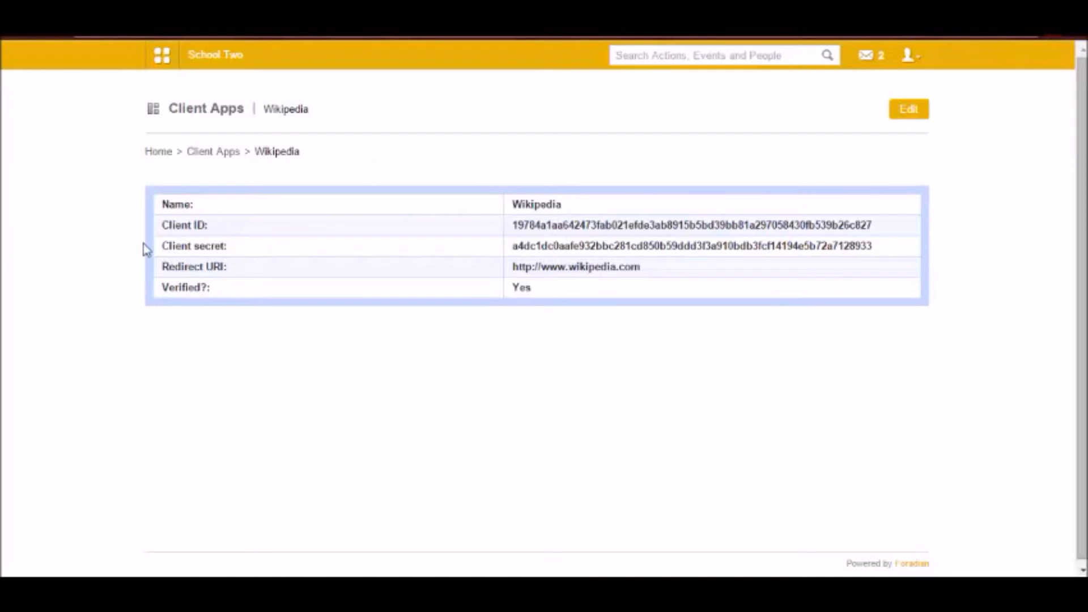
pyautogui.doubleClick(690, 225)
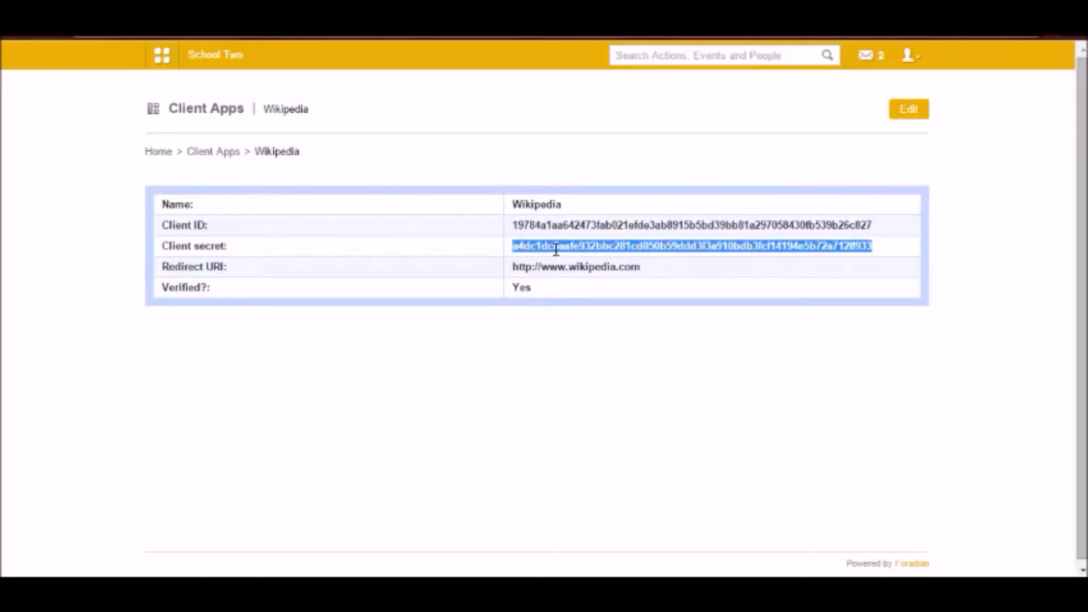
pyautogui.moveTo(420, 155)
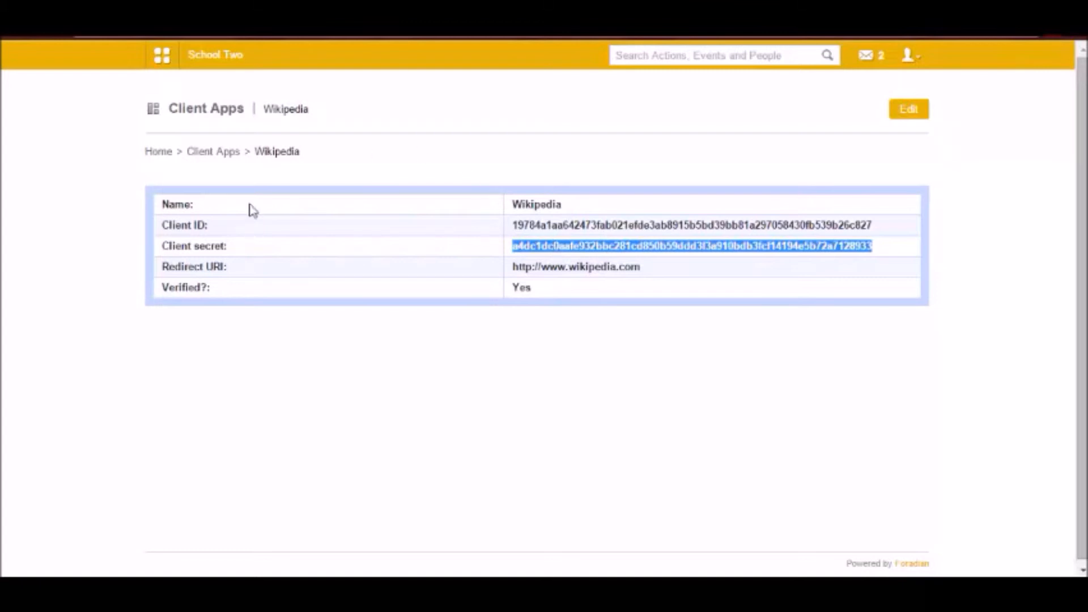
# - Reach Manage Apps from the menu grid's Apps tab to list the app frames
pyautogui.click(162, 55)
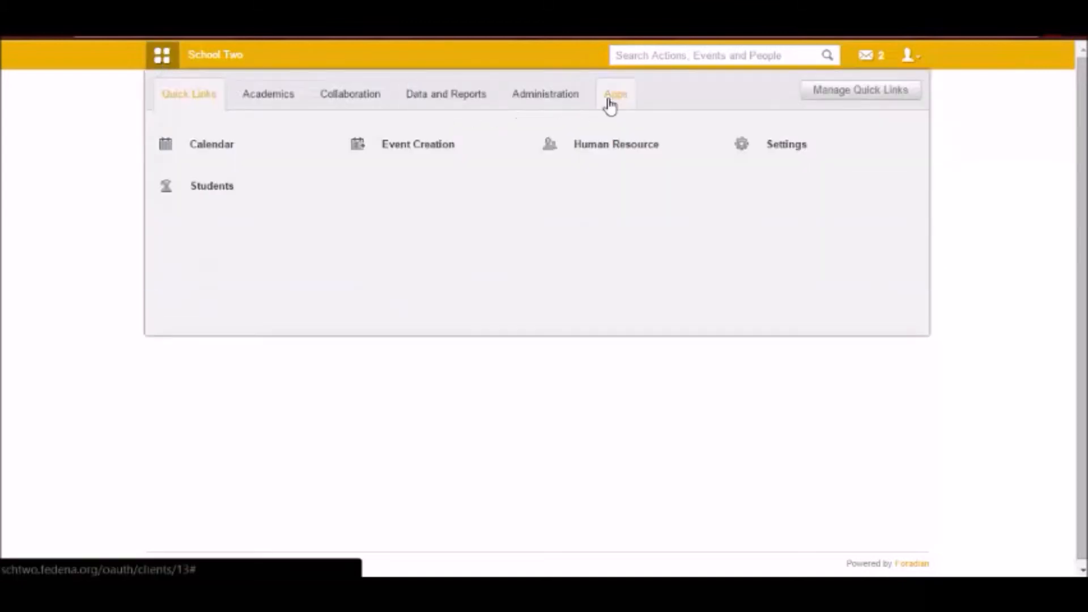
pyautogui.click(614, 94)
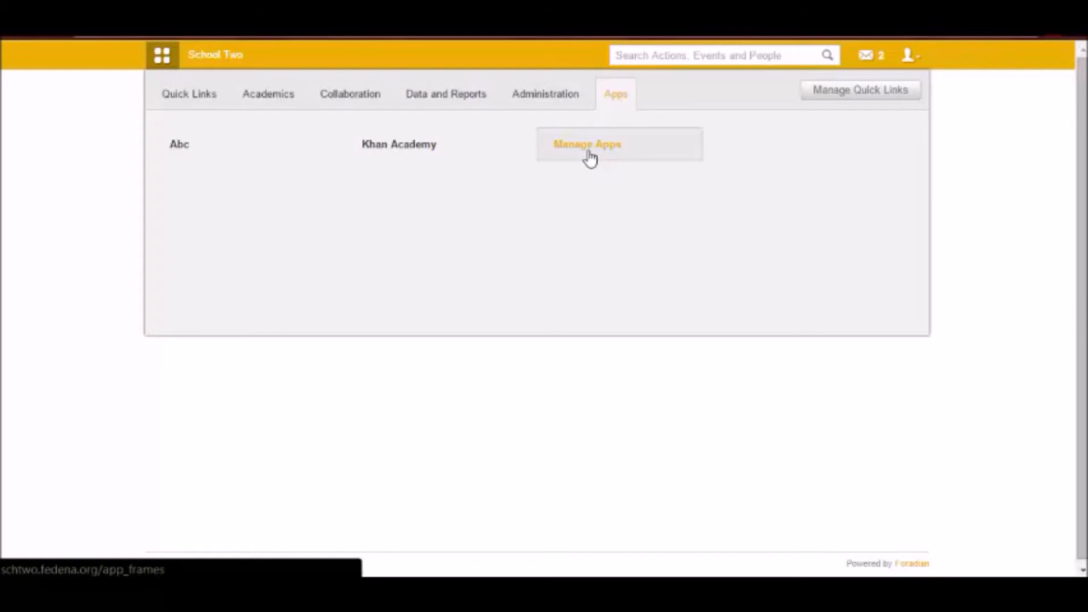
pyautogui.click(586, 144)
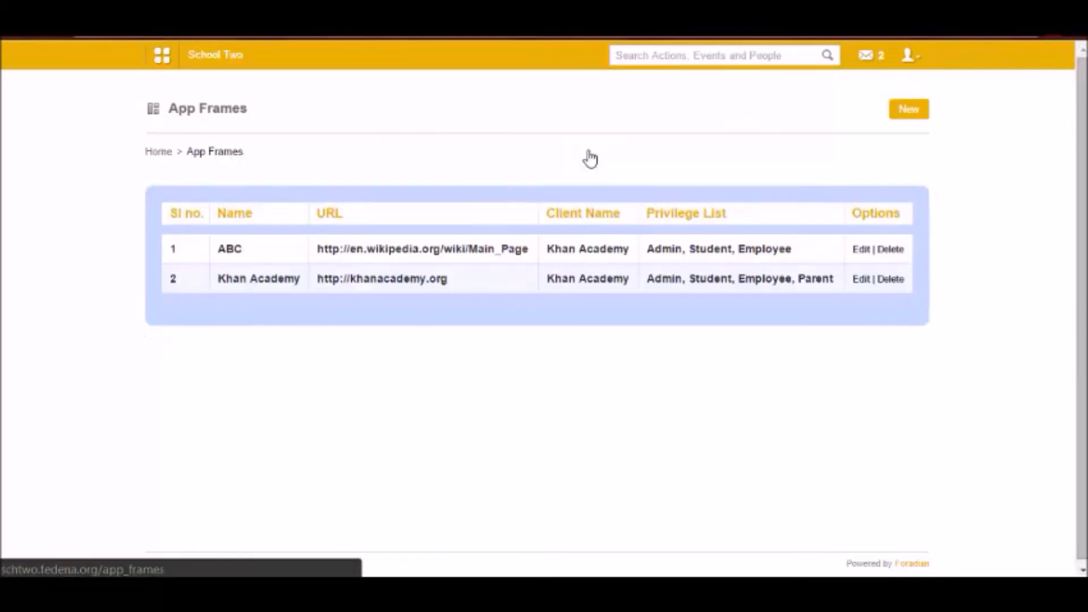
# - Create app frame XYZ with the Wikipedia Main_Page URL, Wikipedia client and All privileges, then submit
pyautogui.click(908, 109)
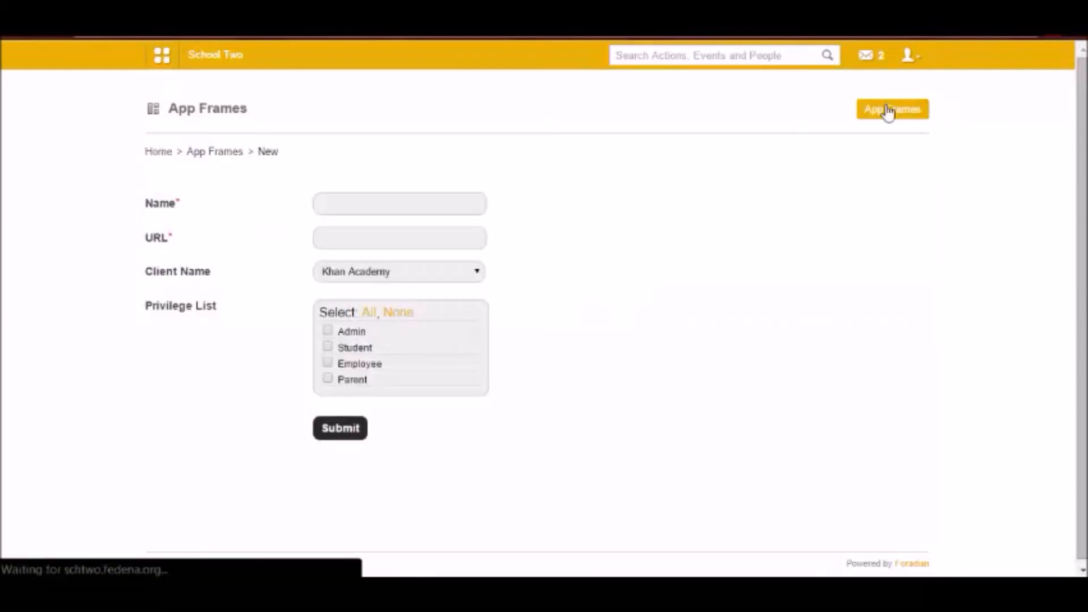
pyautogui.click(399, 203)
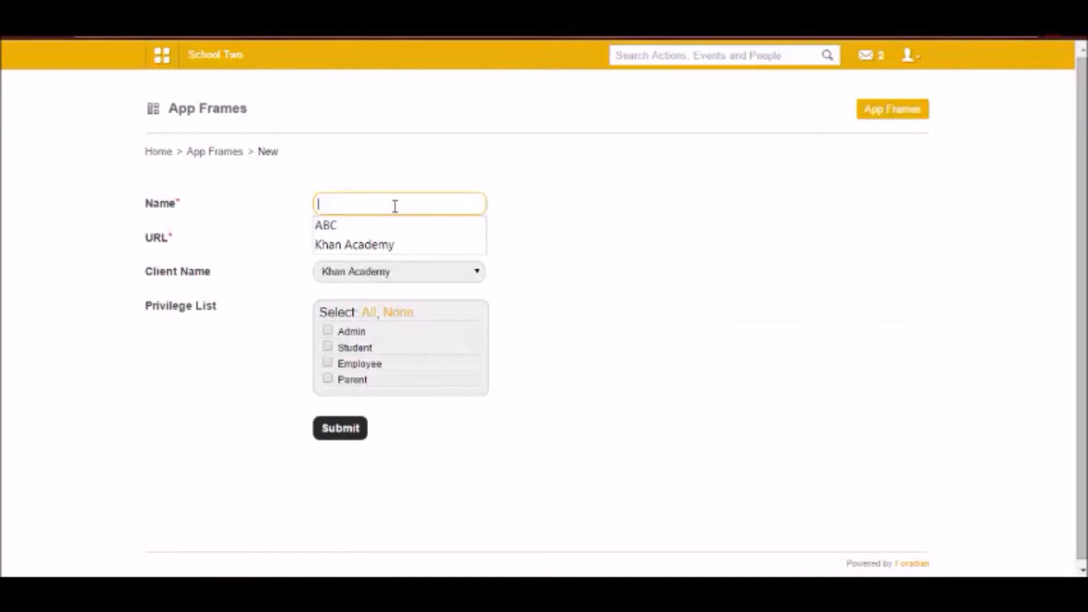
pyautogui.write('XYZ')
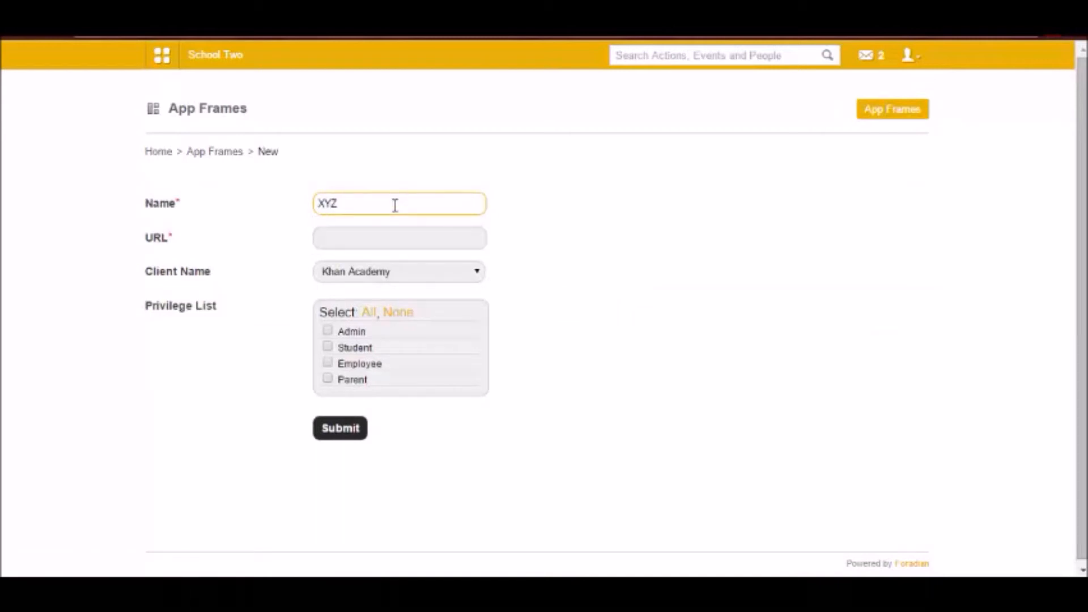
pyautogui.click(399, 237)
pyautogui.write('http://en.wikipedia.org/wiki/Main_Pa')
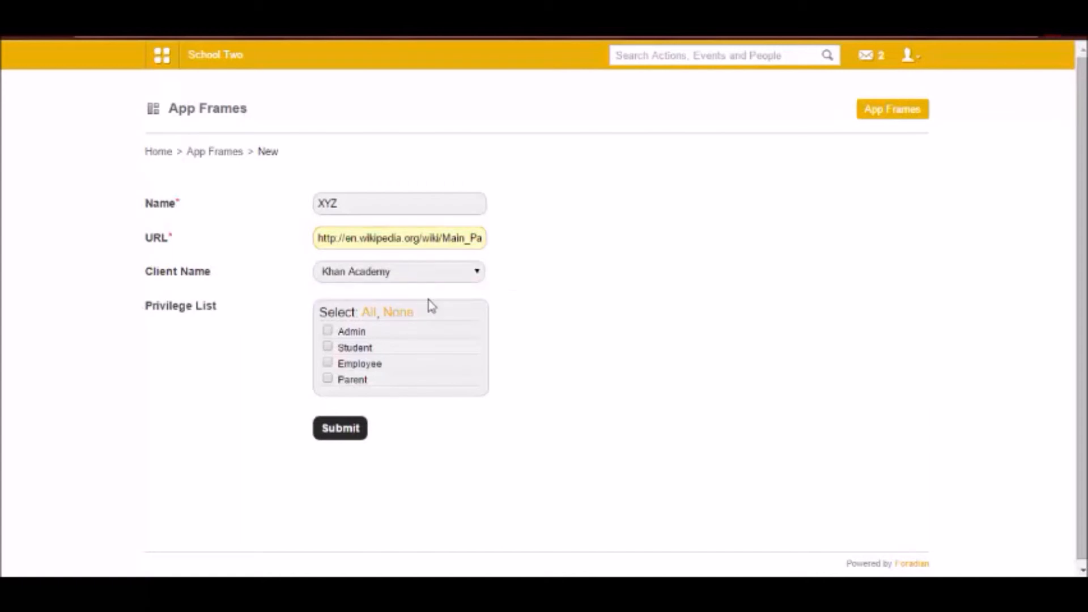
pyautogui.click(399, 271)
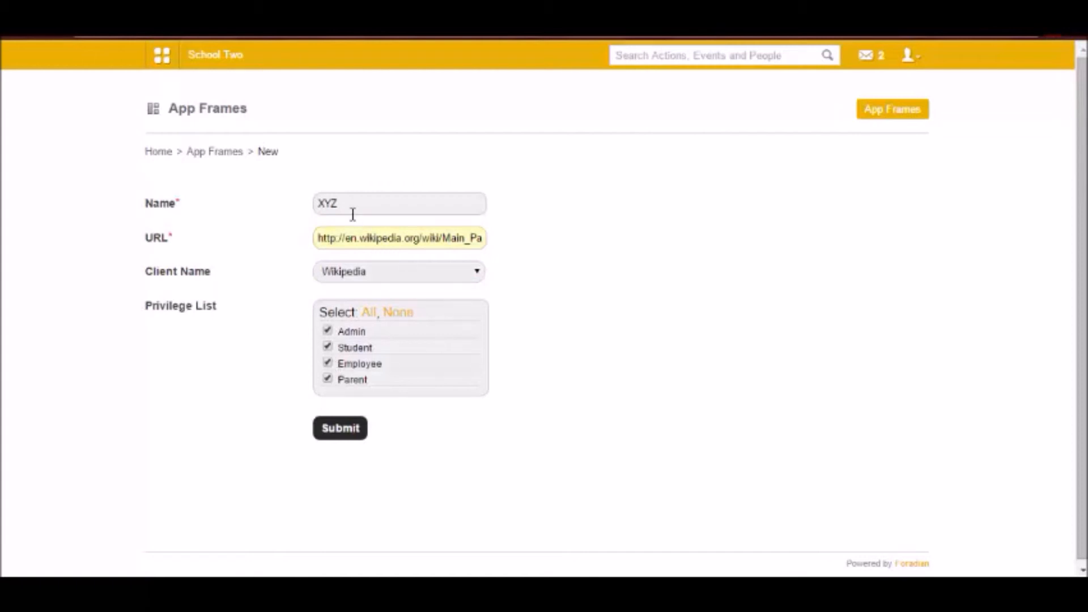
pyautogui.click(339, 428)
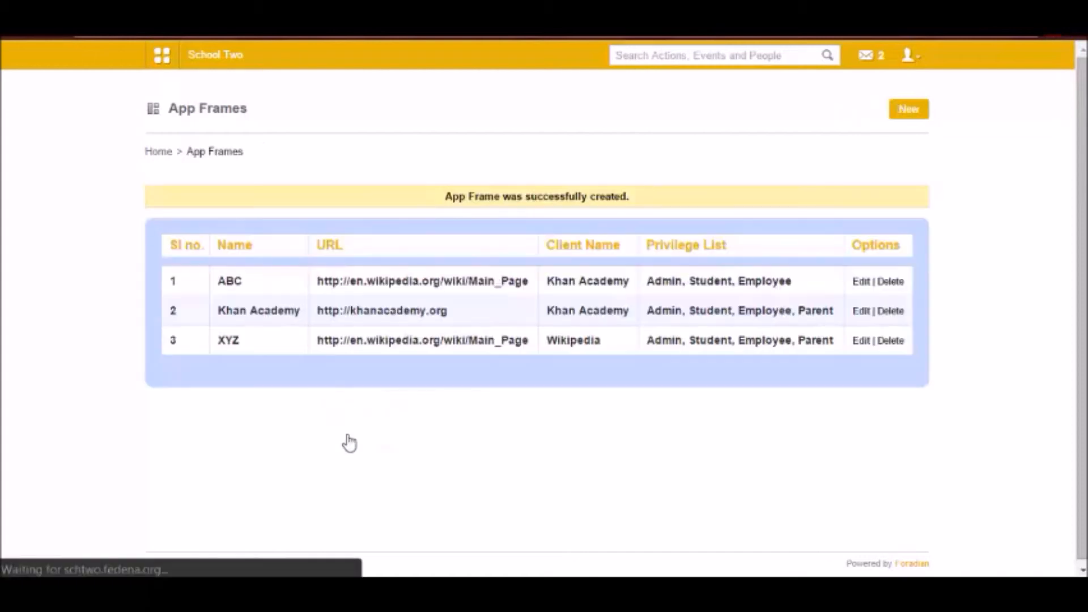
# - Log out of admin, sign in as another user and launch the Xyz frame from Apps
pyautogui.click(909, 54)
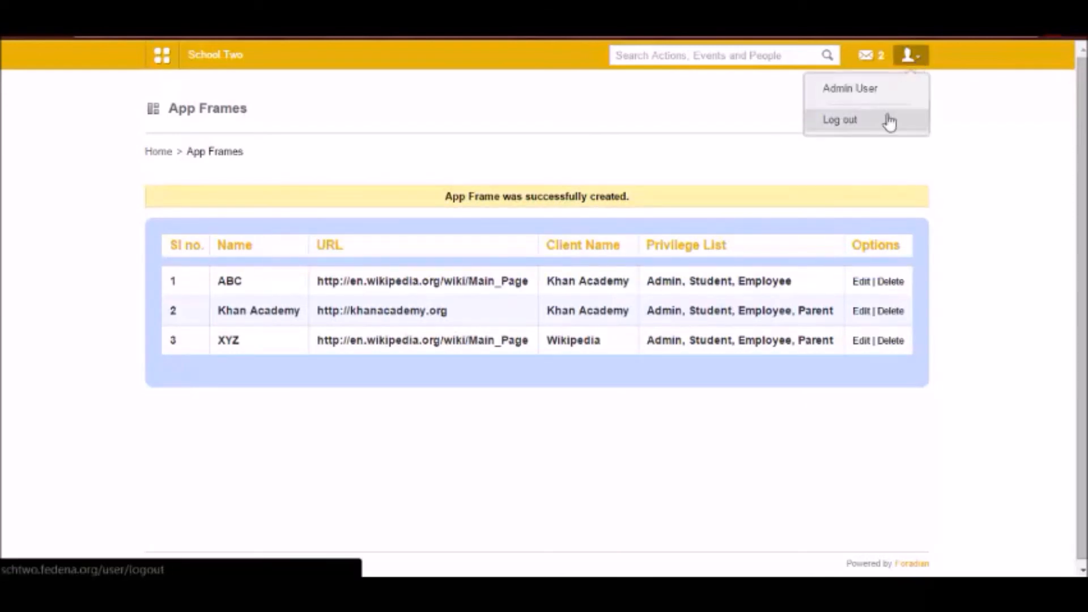
pyautogui.click(839, 119)
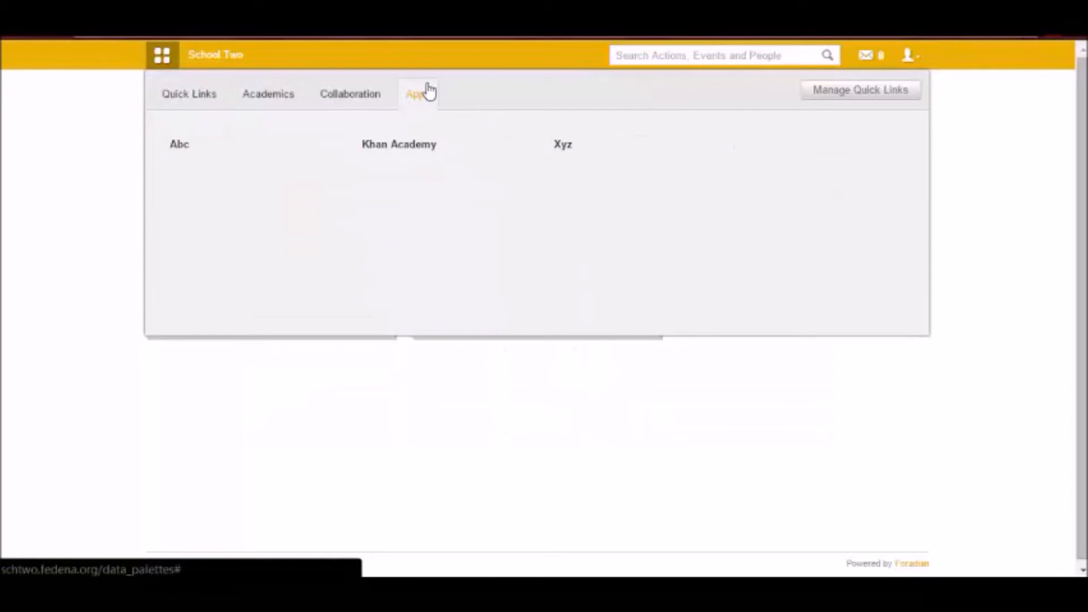
pyautogui.click(562, 144)
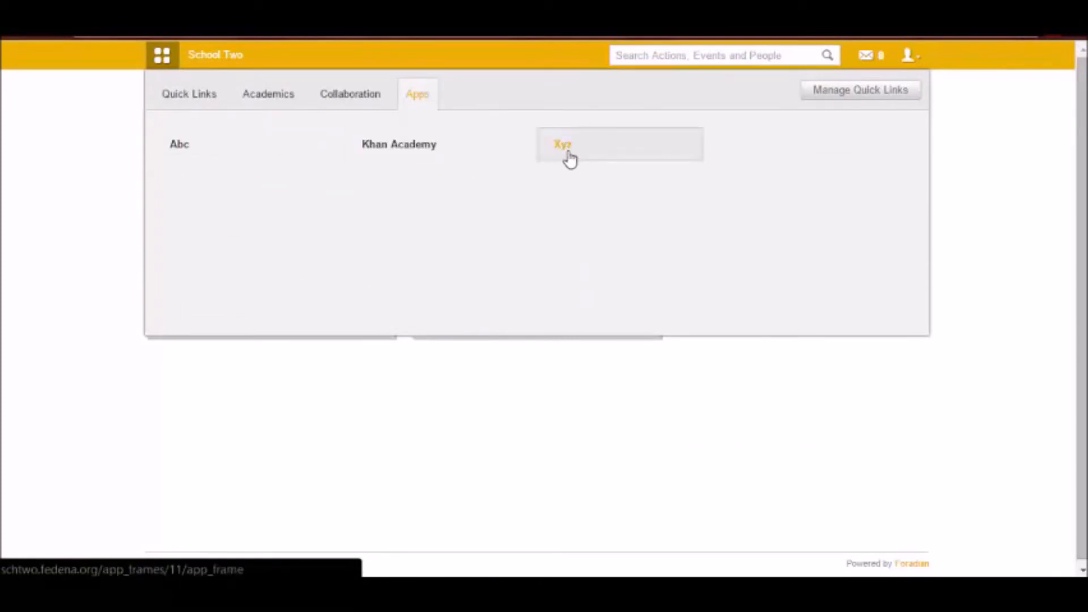
pyautogui.click(562, 144)
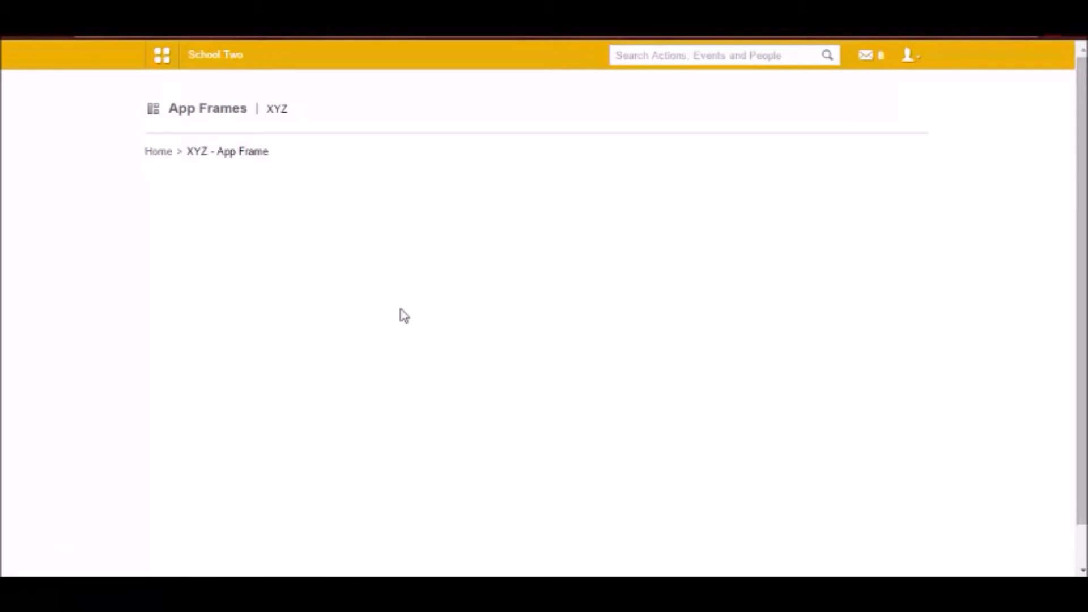
pyautogui.moveTo(966, 543)
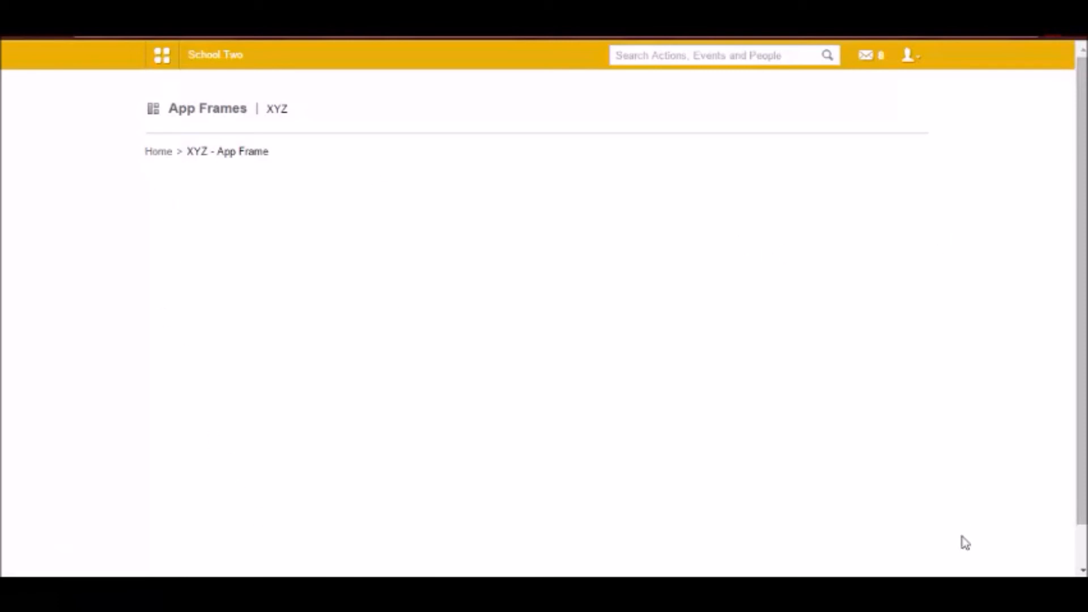
pyautogui.moveTo(254, 377)
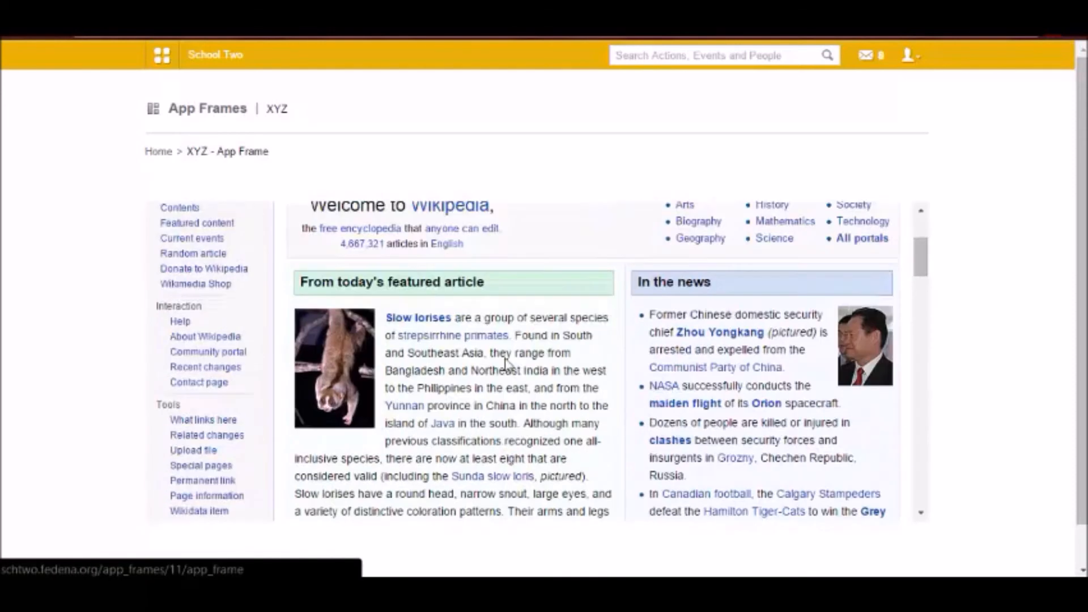
# - Scroll through the Wikipedia main page embedded in the XYZ frame
pyautogui.scroll(-3)
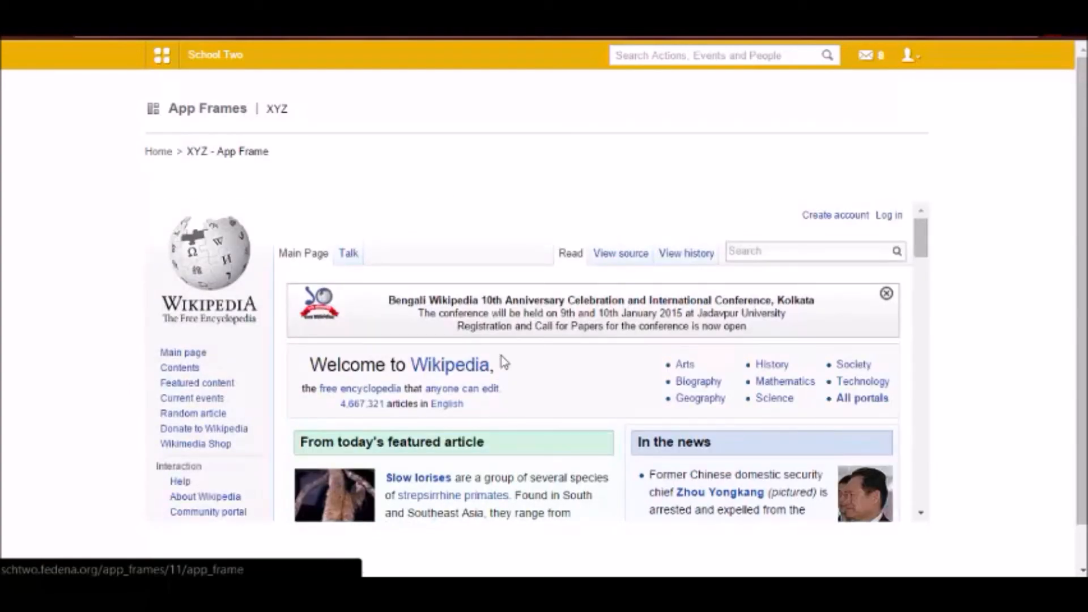
pyautogui.moveTo(517, 371)
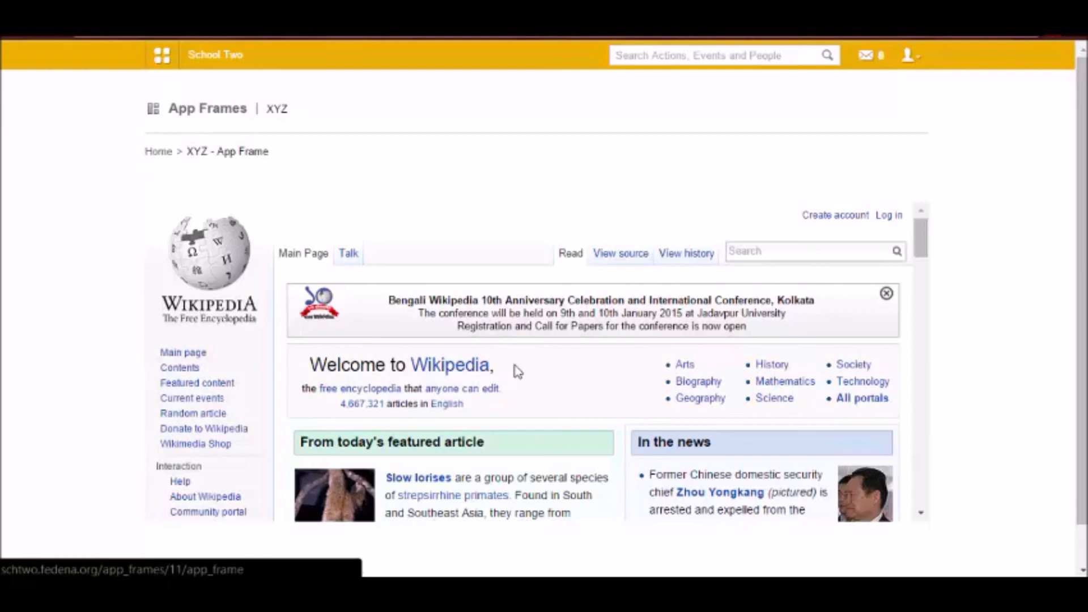
pyautogui.moveTo(108, 169)
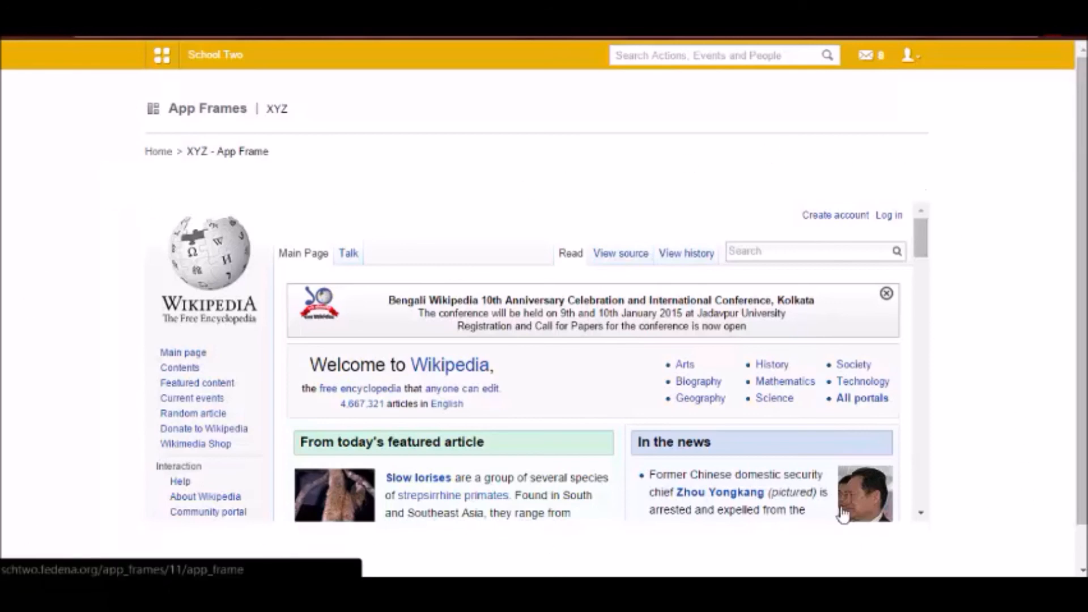
pyautogui.moveTo(179, 211)
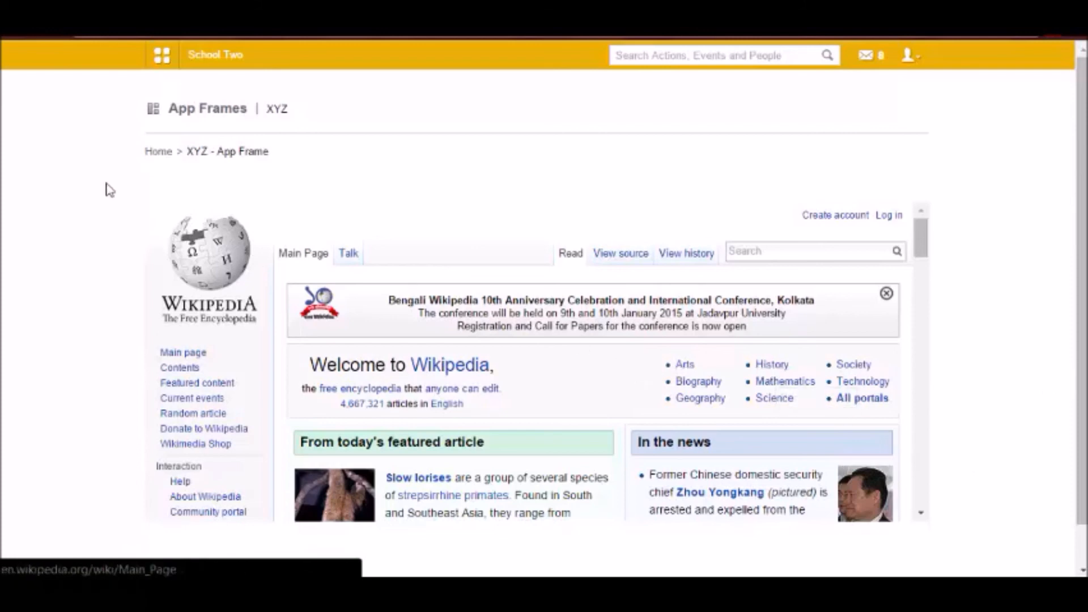
pyautogui.moveTo(493, 215)
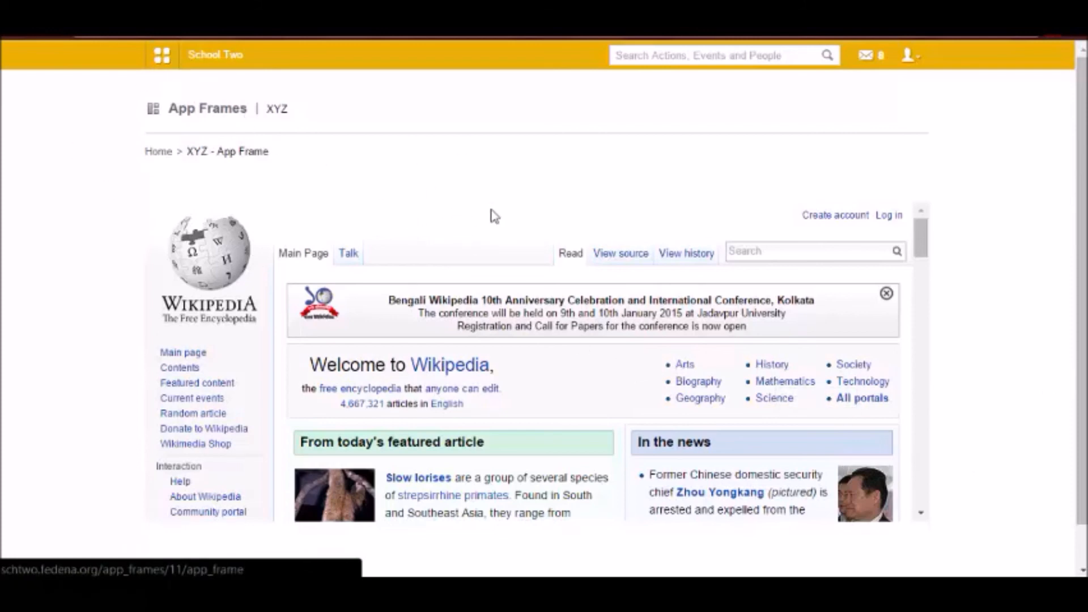
pyautogui.moveTo(484, 228)
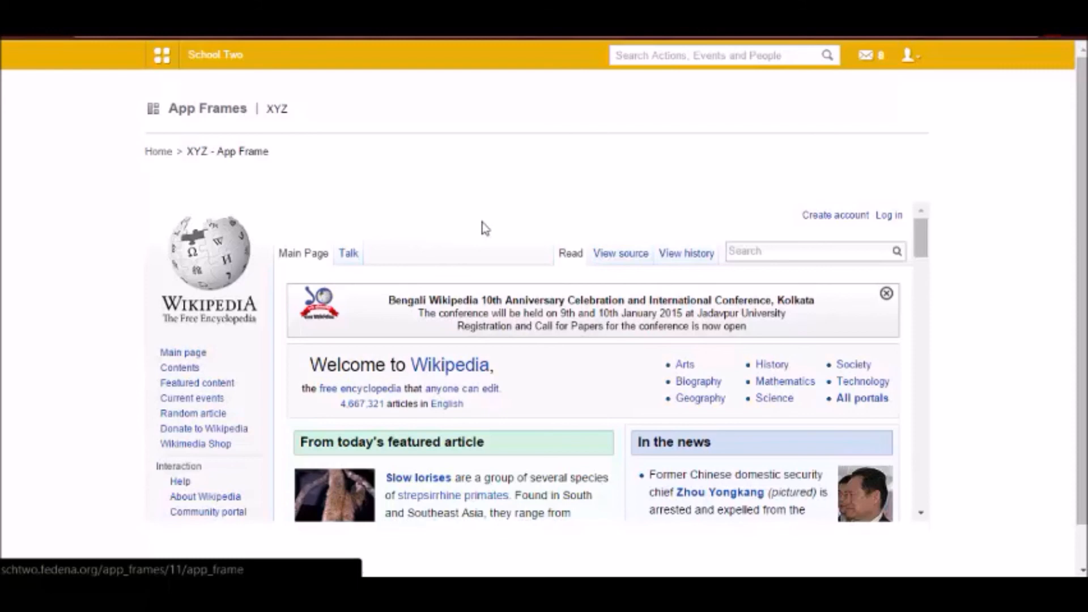
pyautogui.moveTo(489, 228)
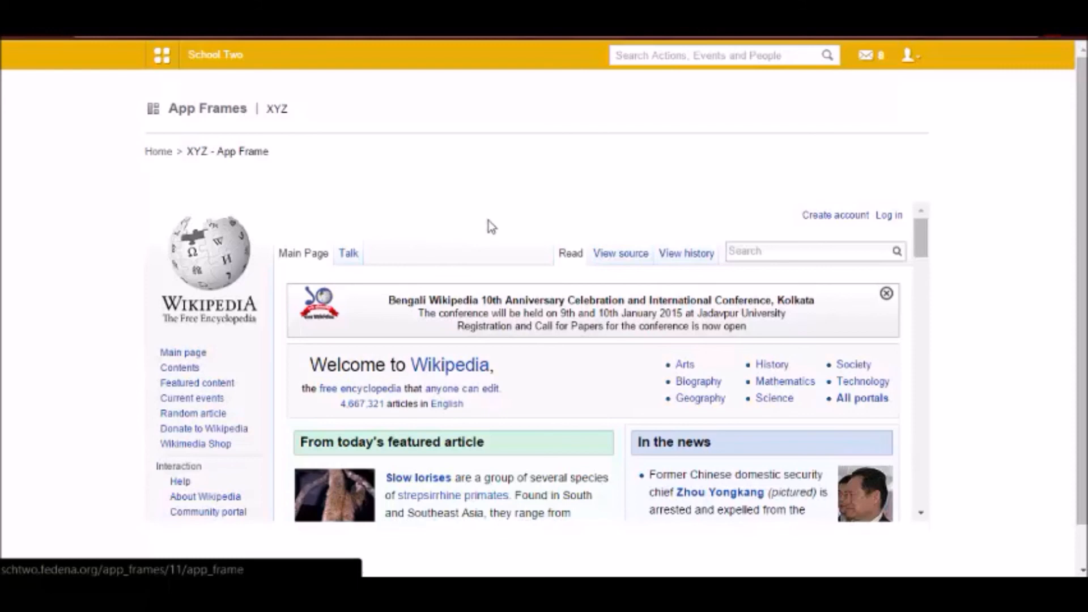